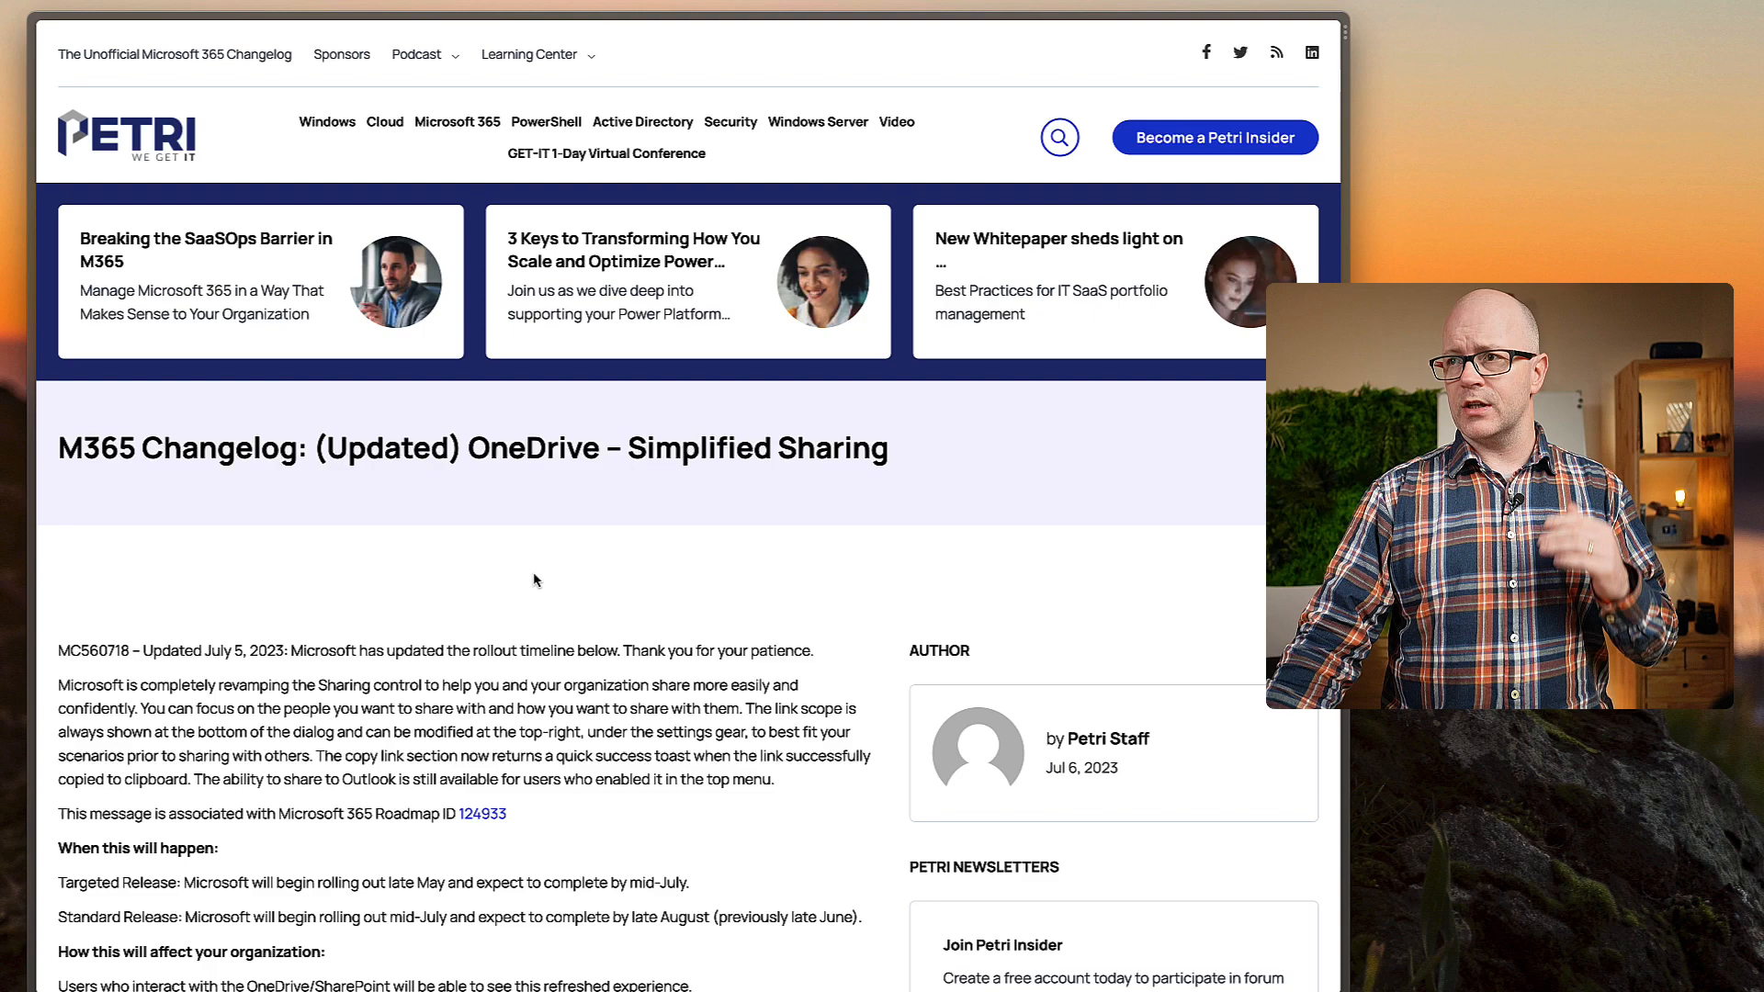
Step: Select Loop feedback July-23.mp4 in the Microsoft Loop feedback folder and start Share
scroll("down", 3)
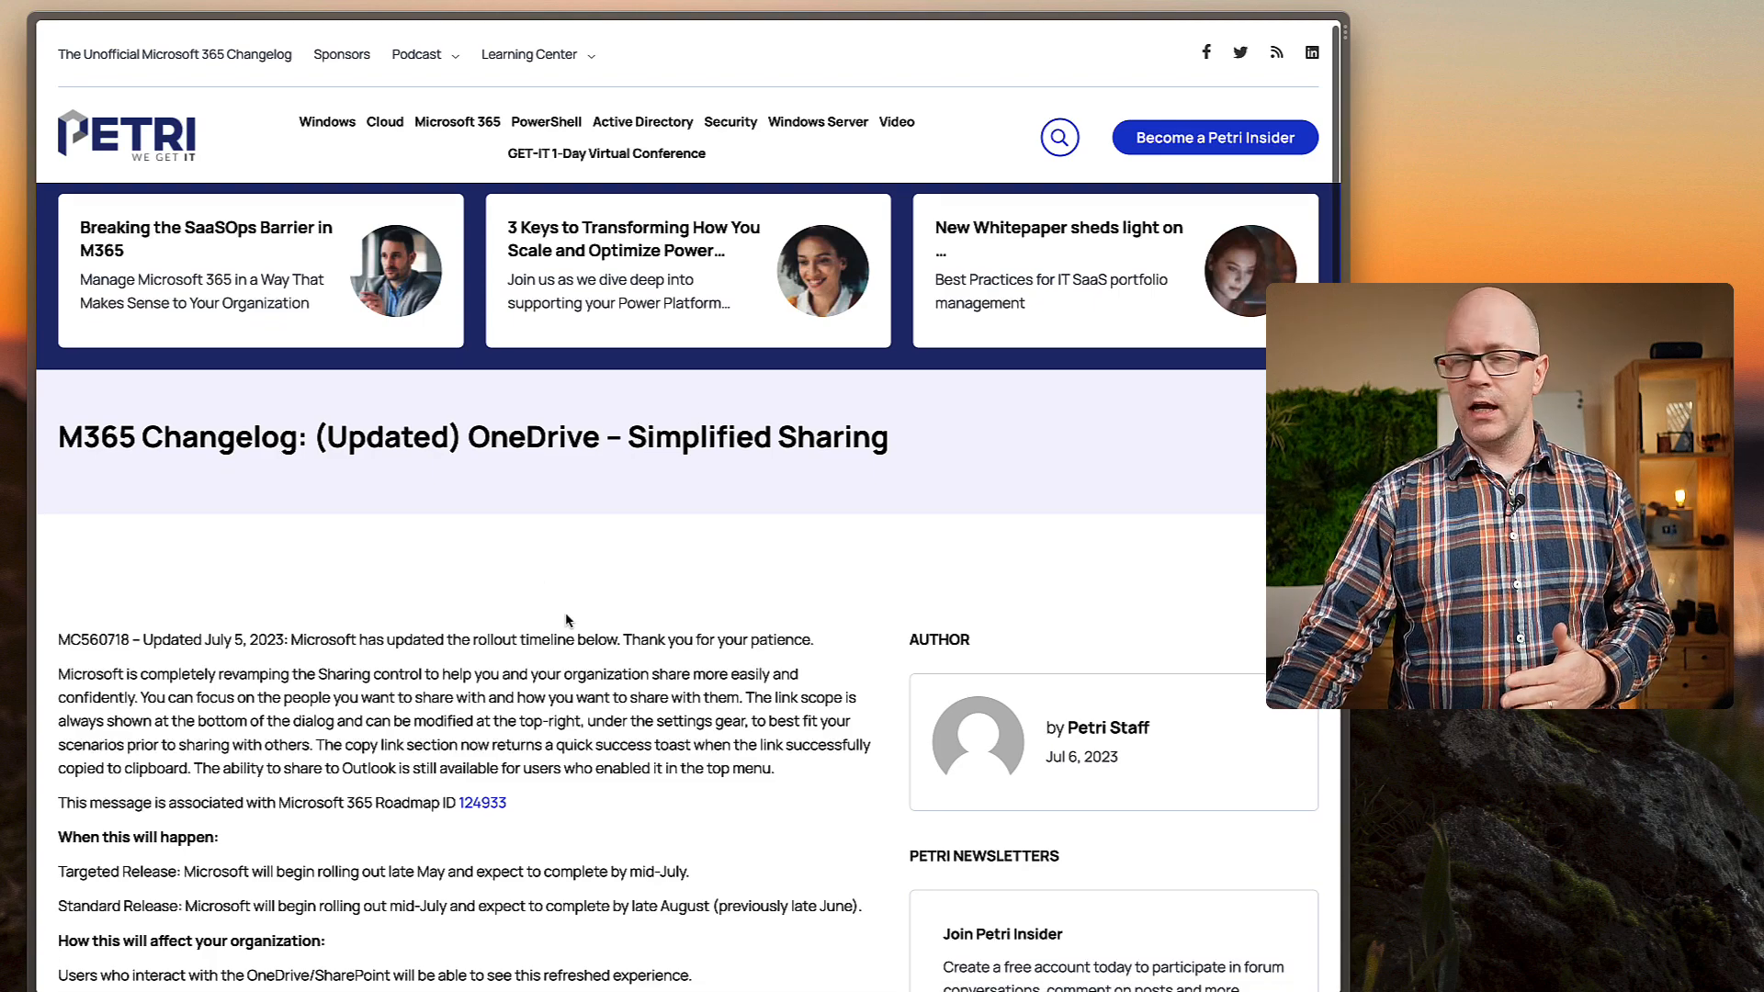
scroll("down", 3)
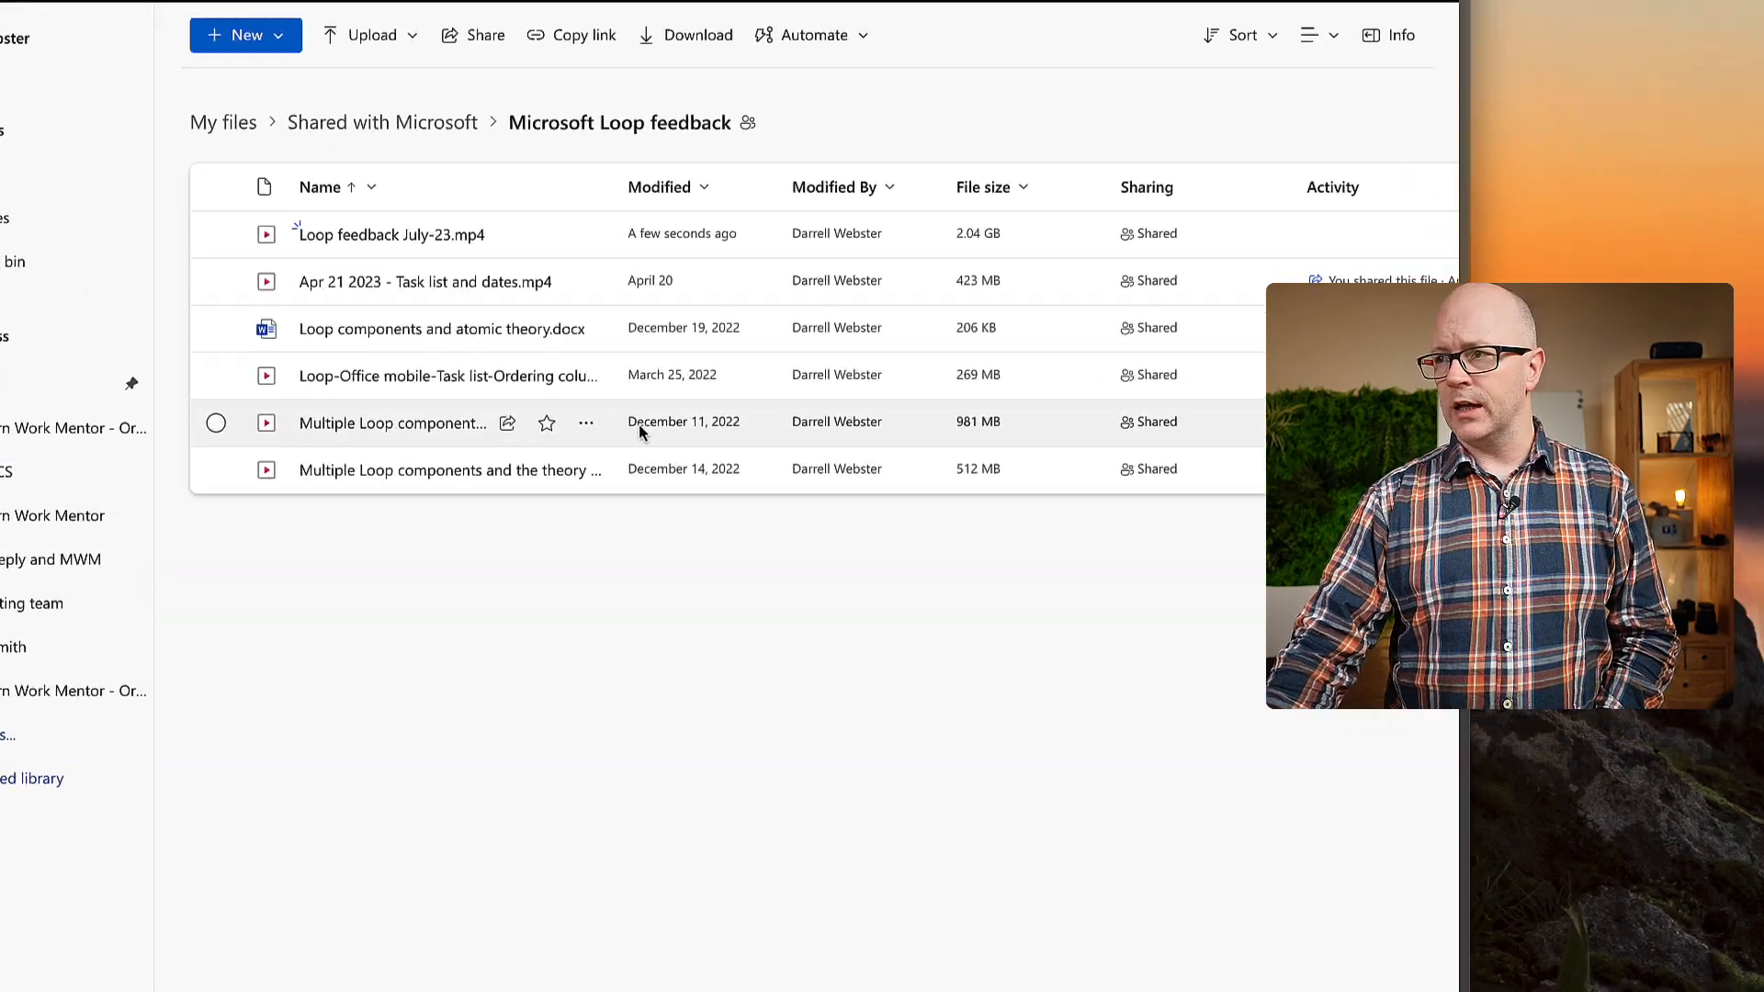
left_click(538, 190)
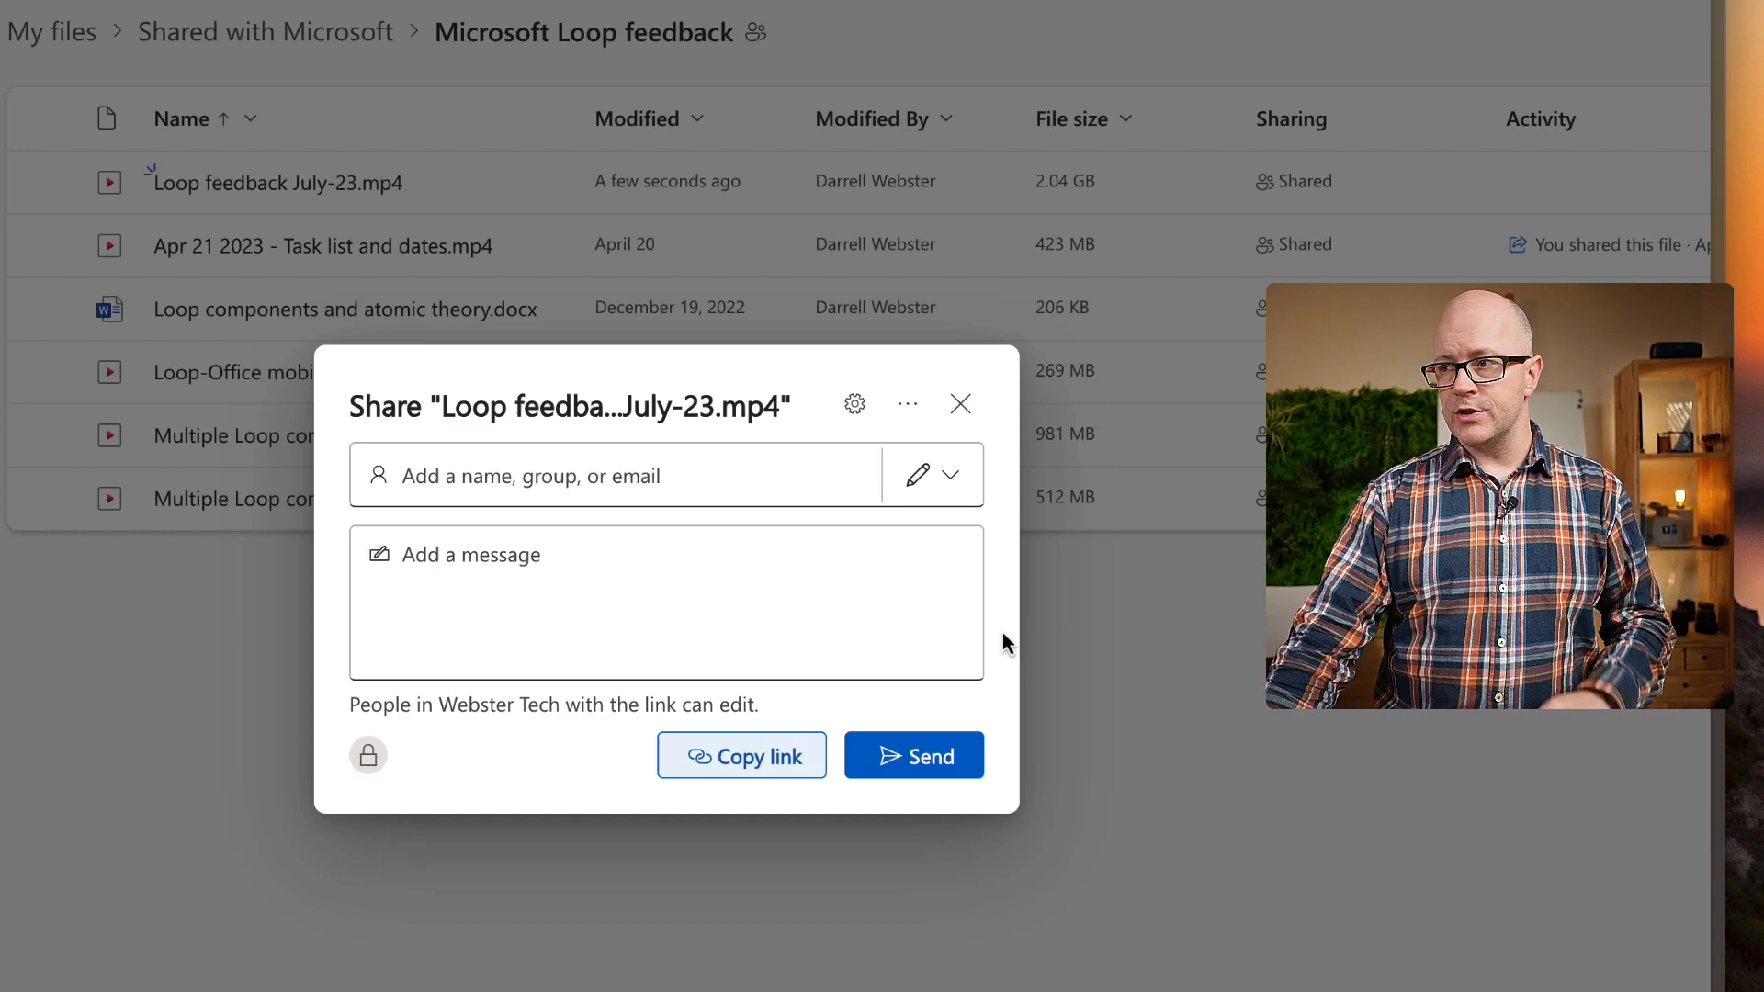
mouse_move(553, 768)
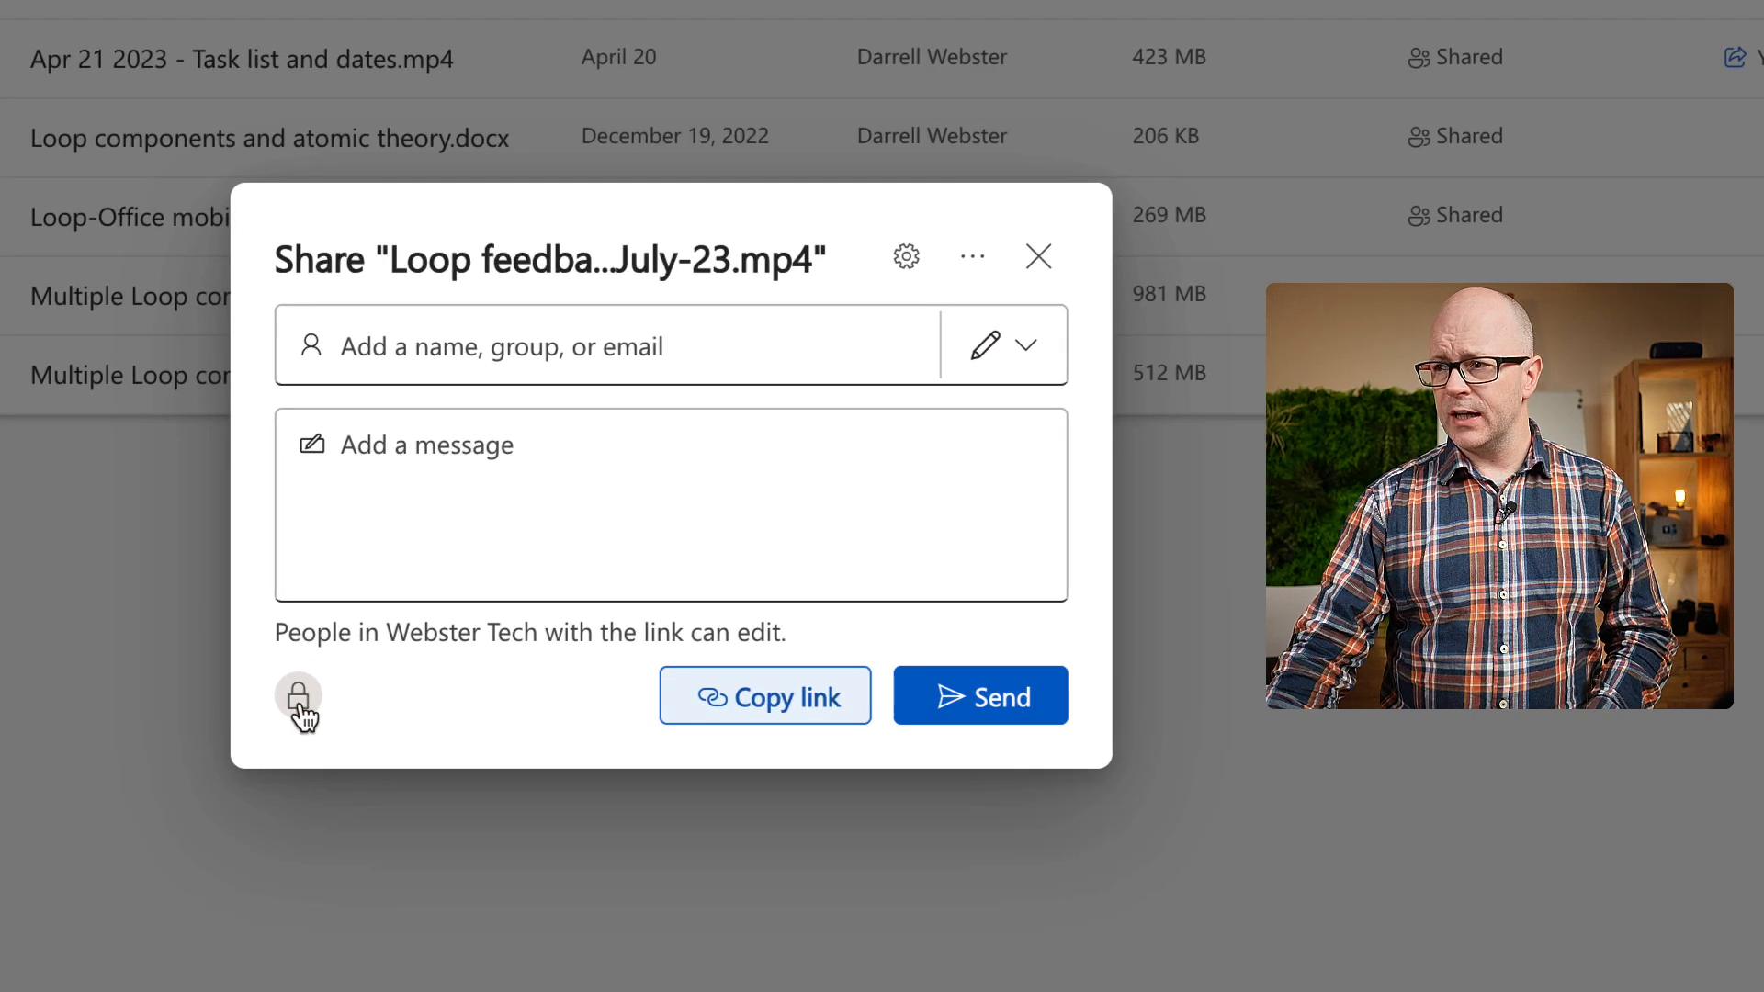
mouse_move(367, 716)
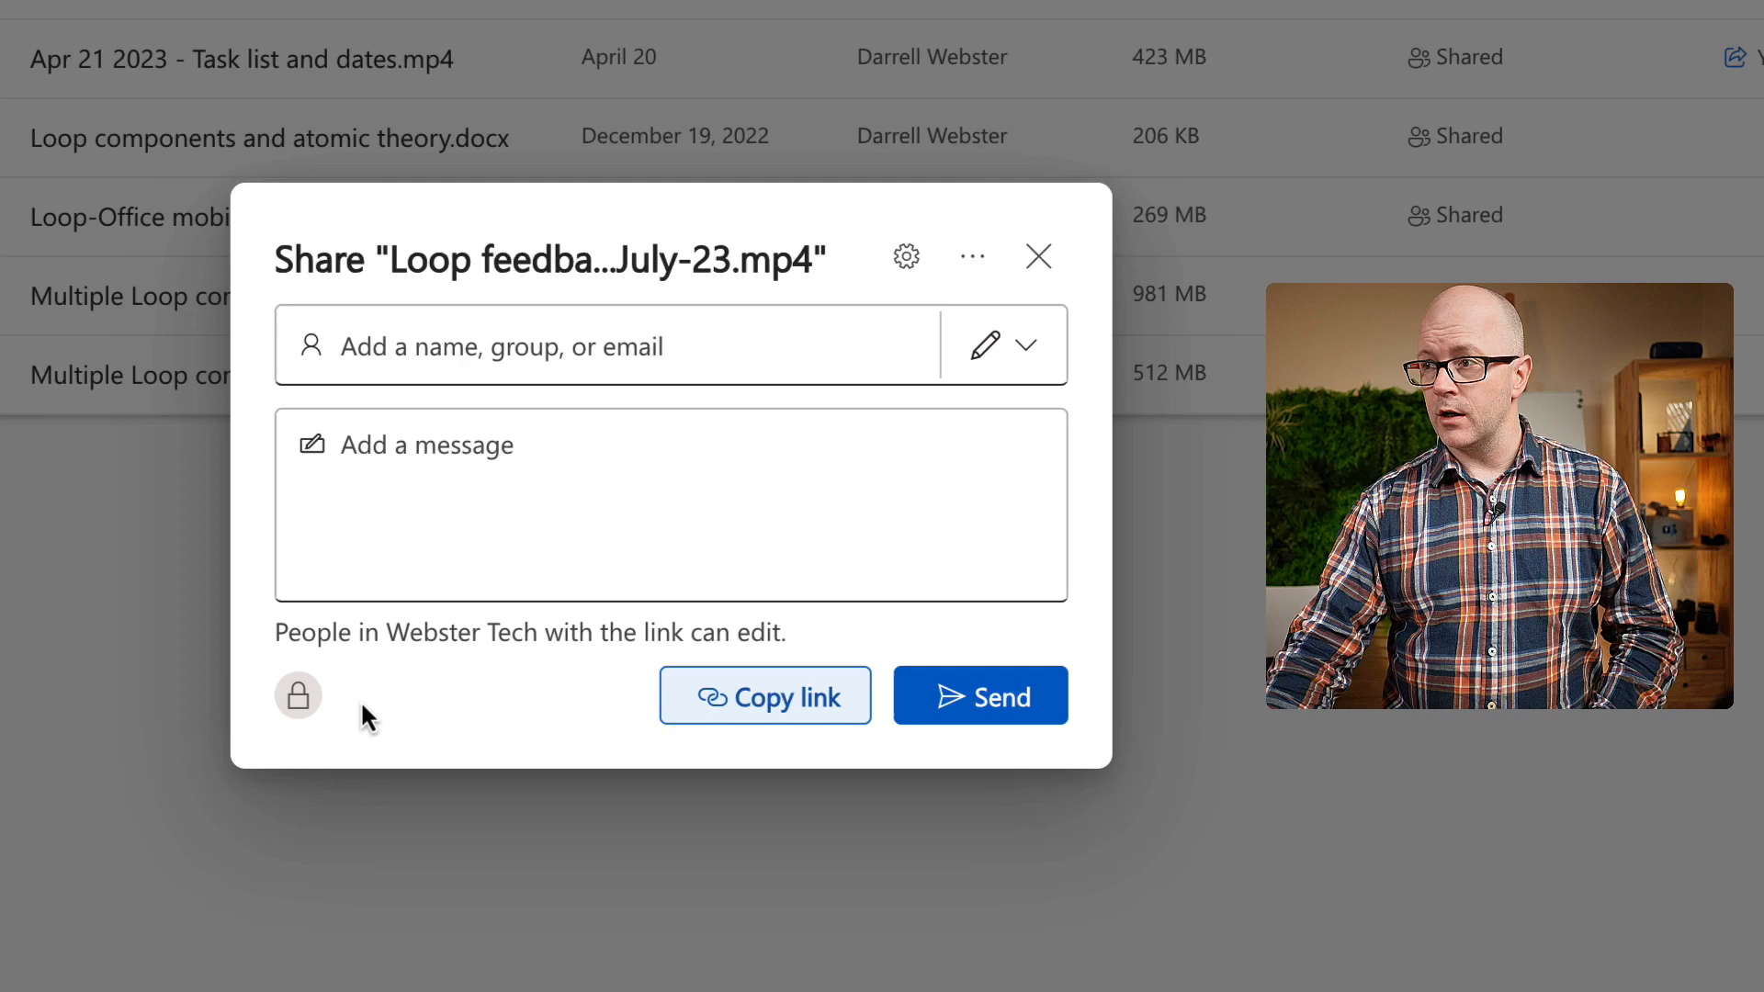
mouse_move(608, 673)
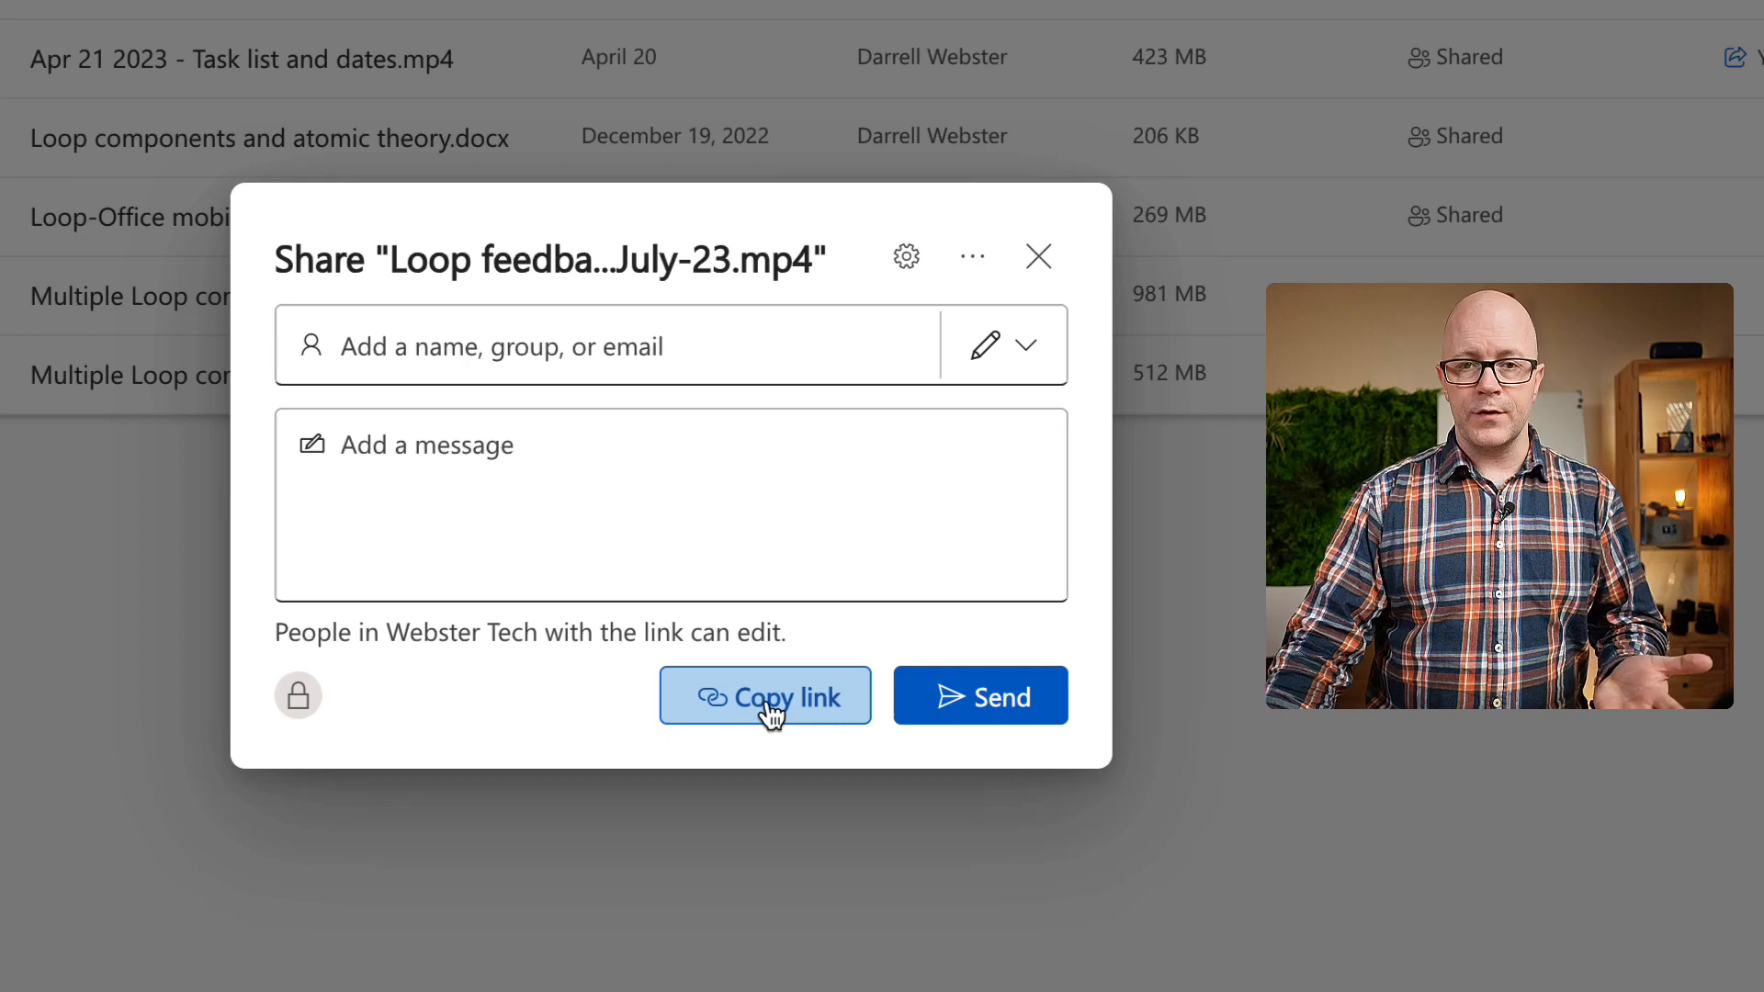
Step: Copy the Webster Tech edit link for the Loop feedback video to the clipboard
left_click(765, 695)
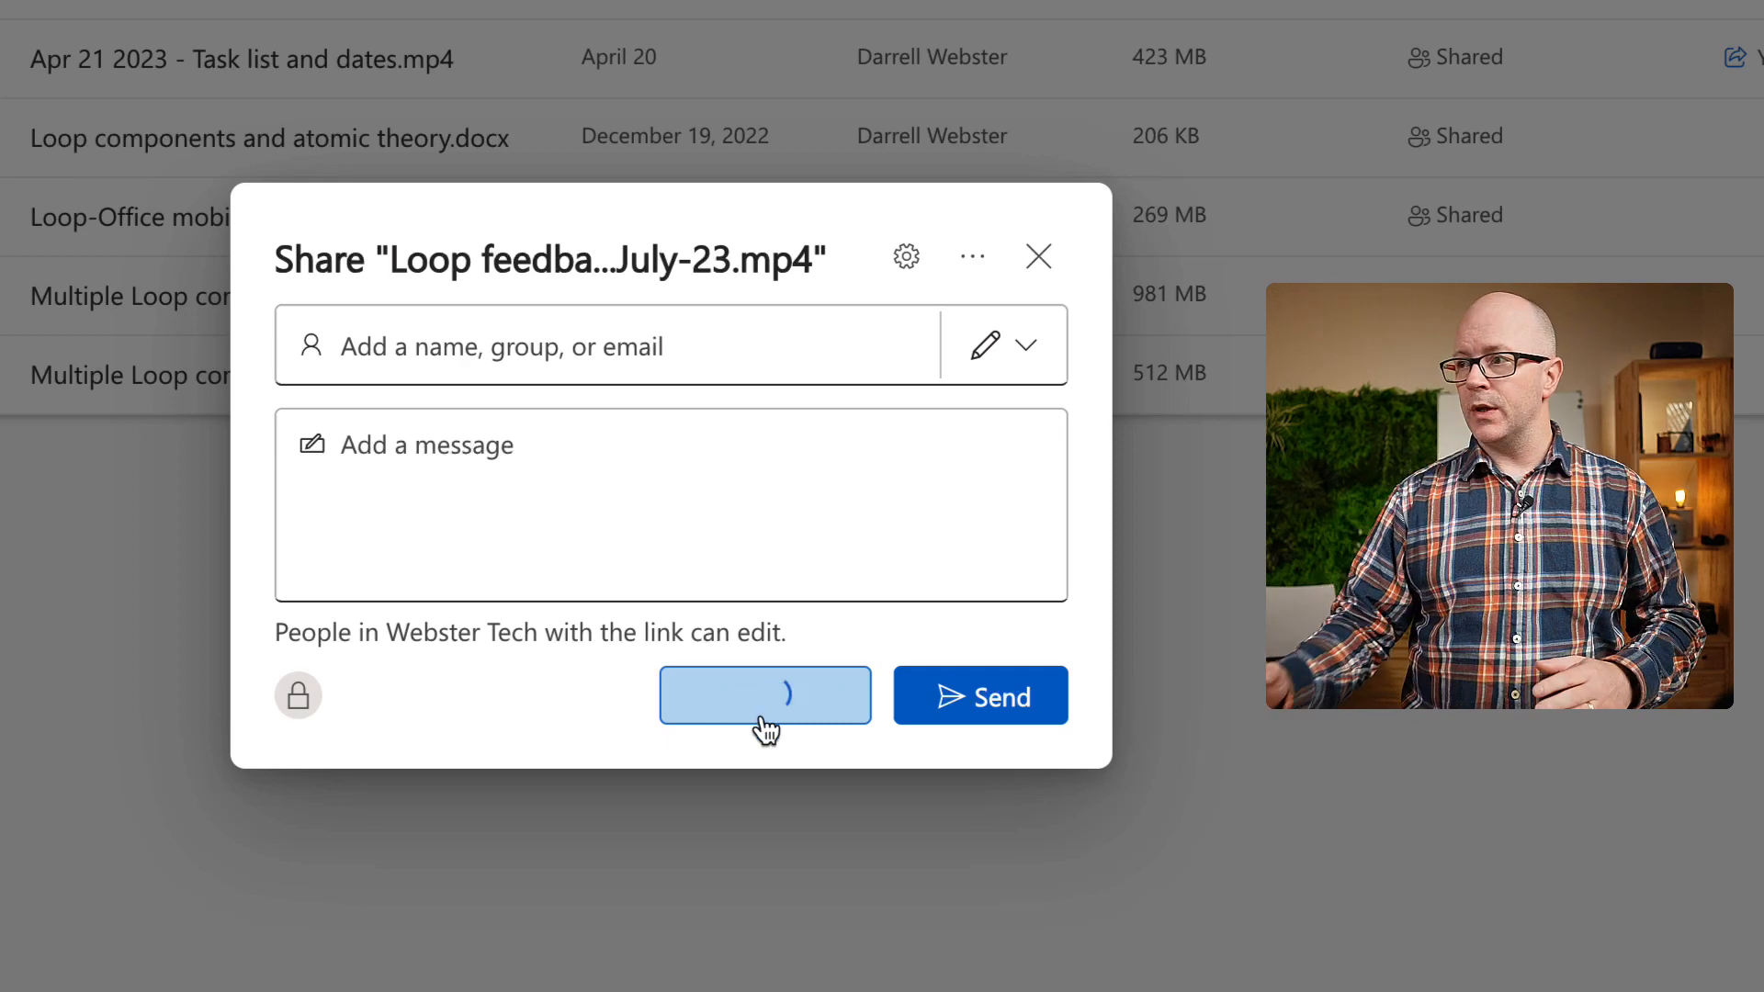
left_click(764, 695)
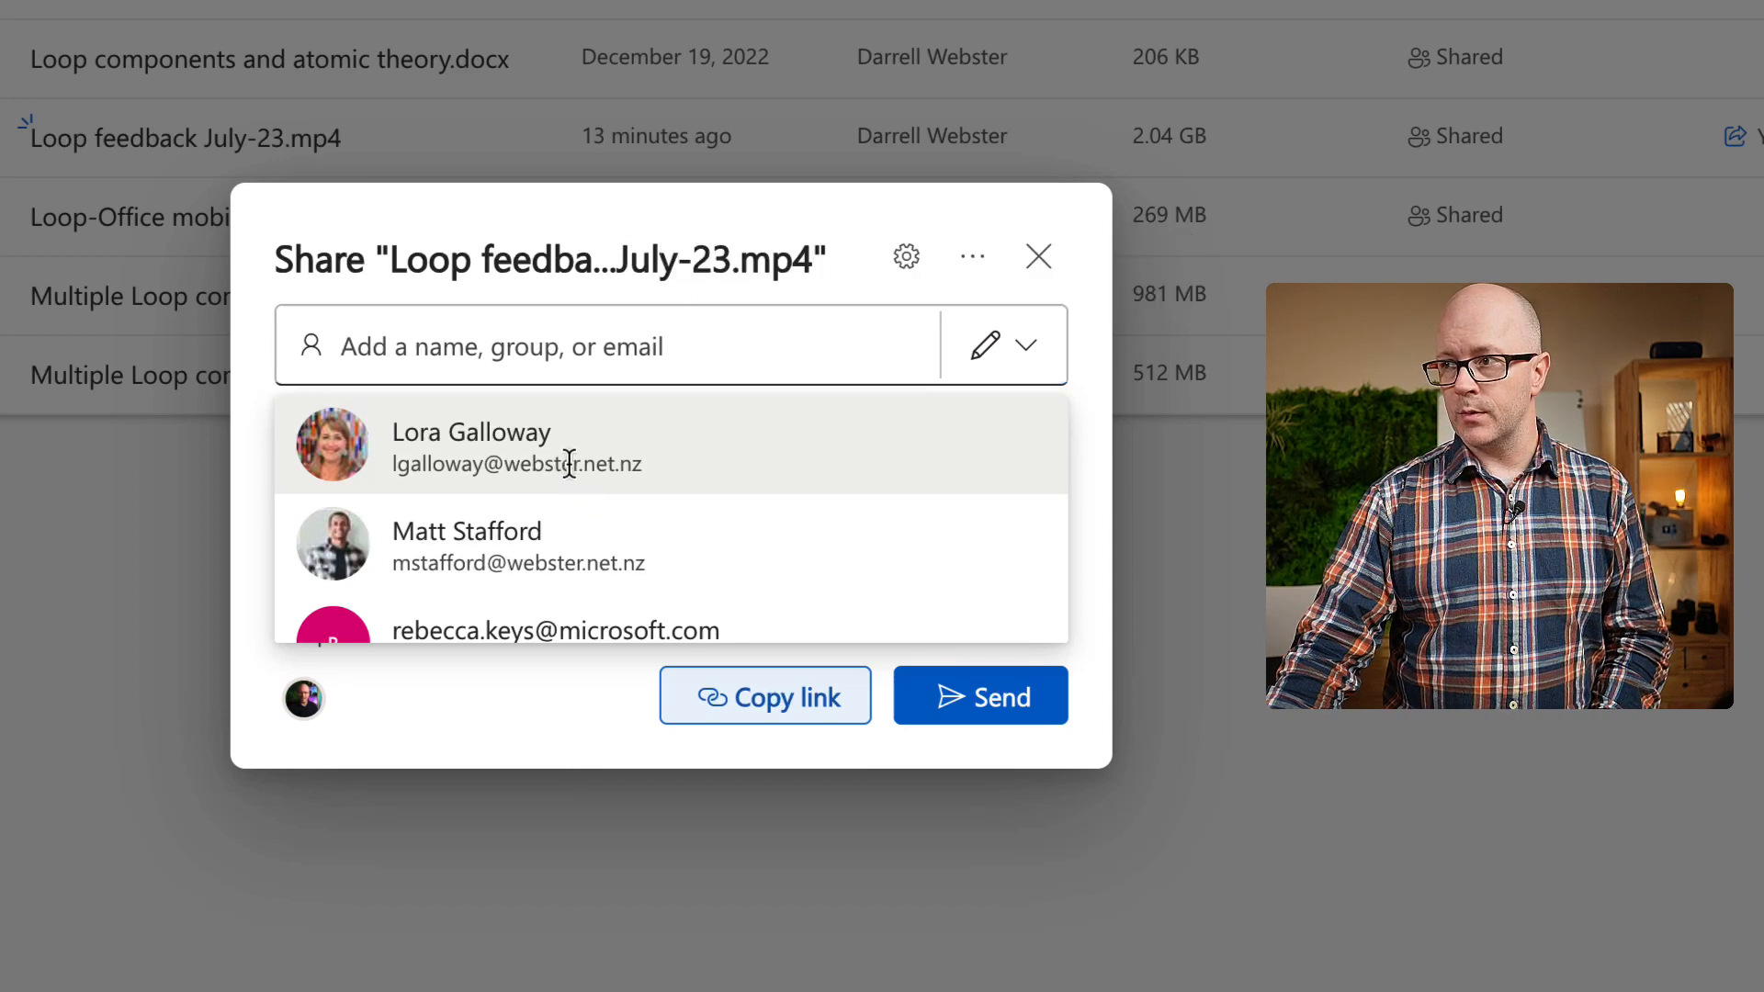
left_click(472, 447)
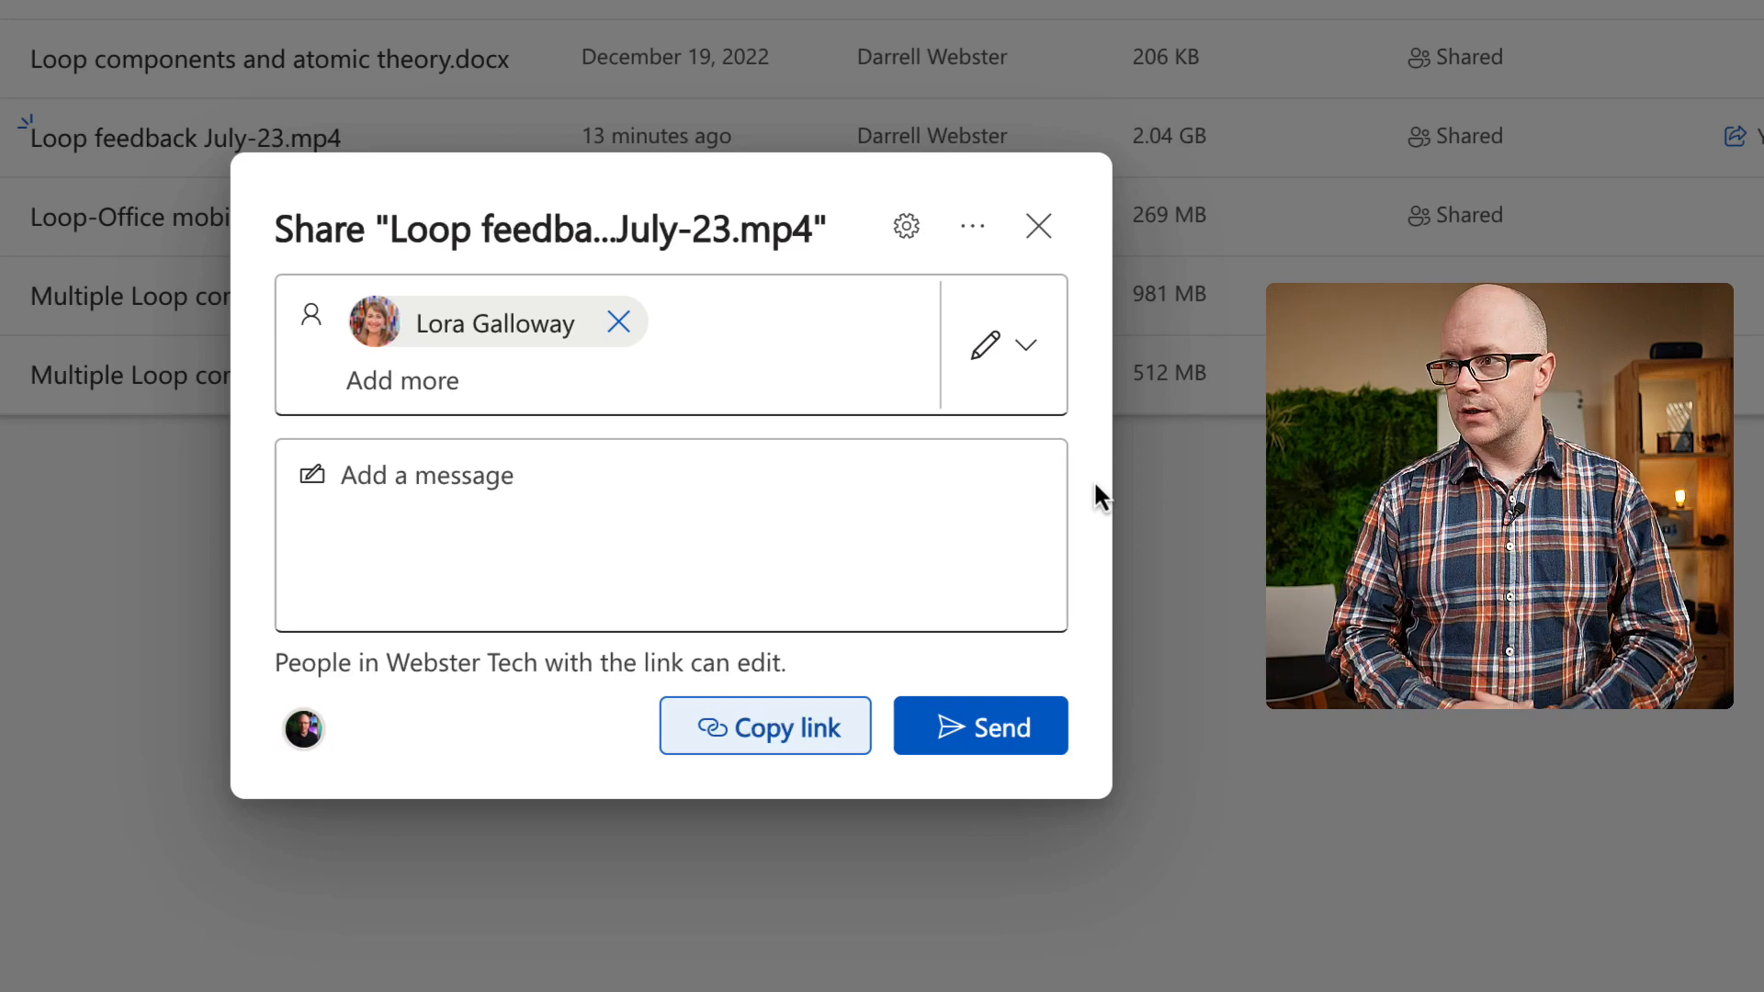
mouse_move(1108, 443)
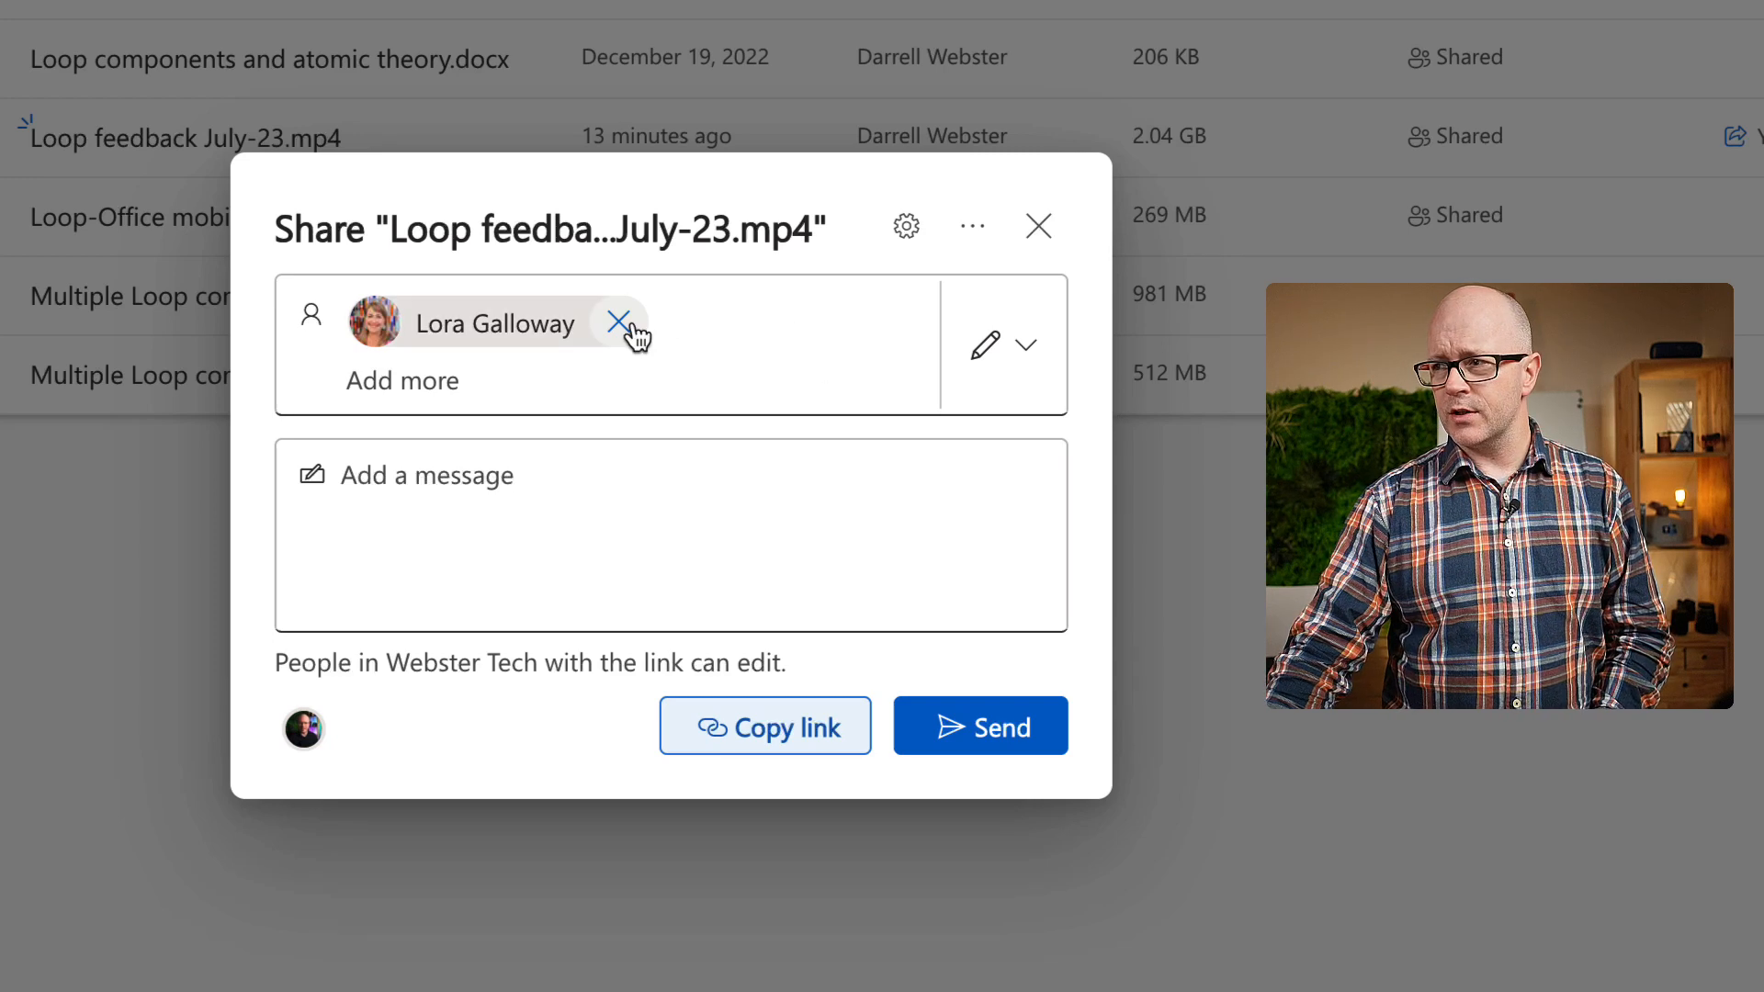
left_click(618, 323)
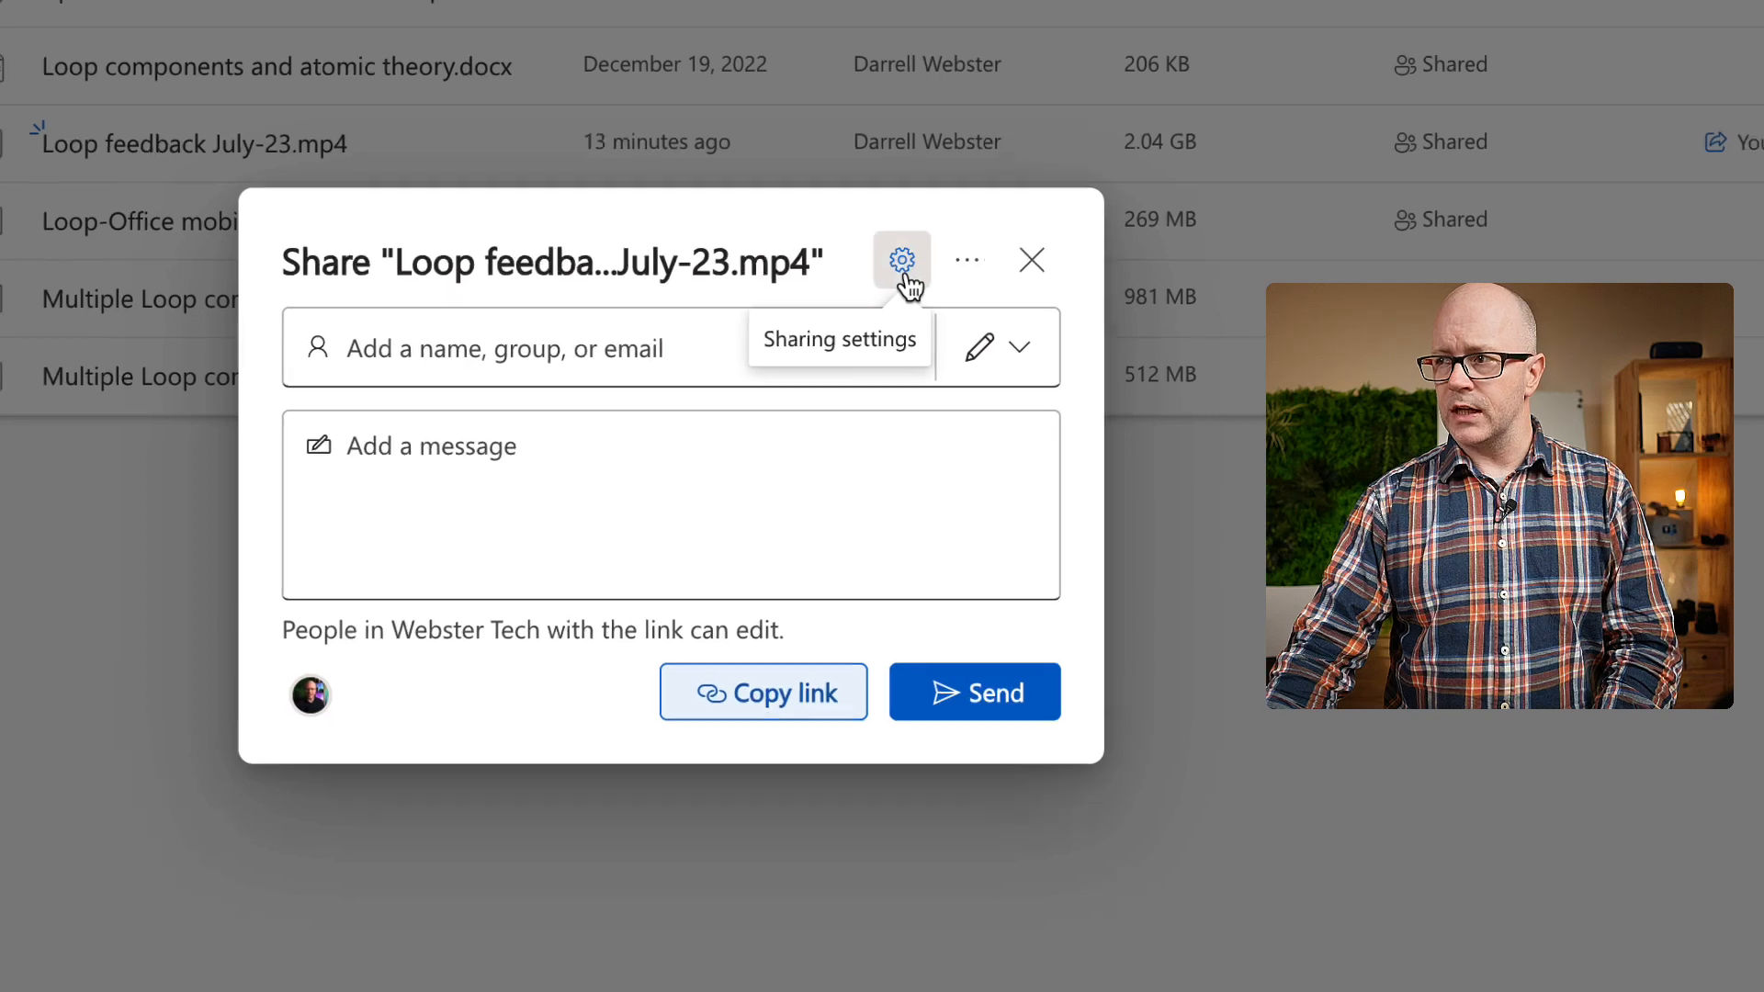
Step: Set the link scope to Anyone with an Aug 4, 2023 expiry and apply it
left_click(900, 261)
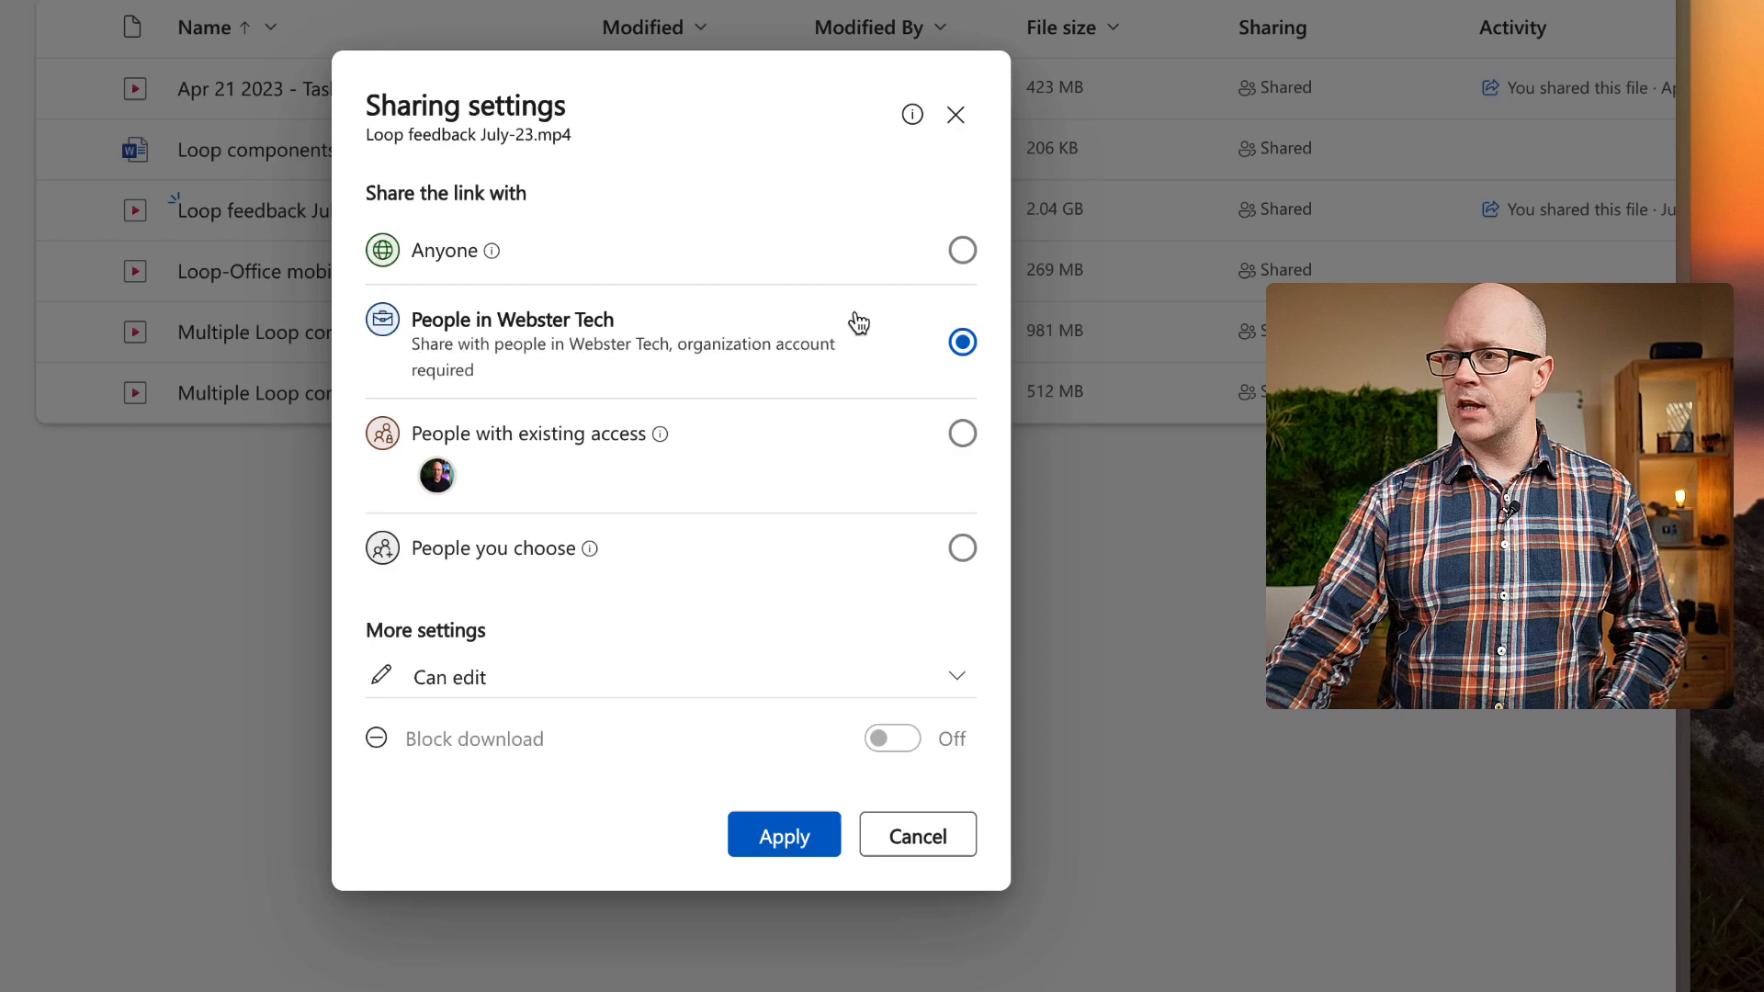
mouse_move(954, 255)
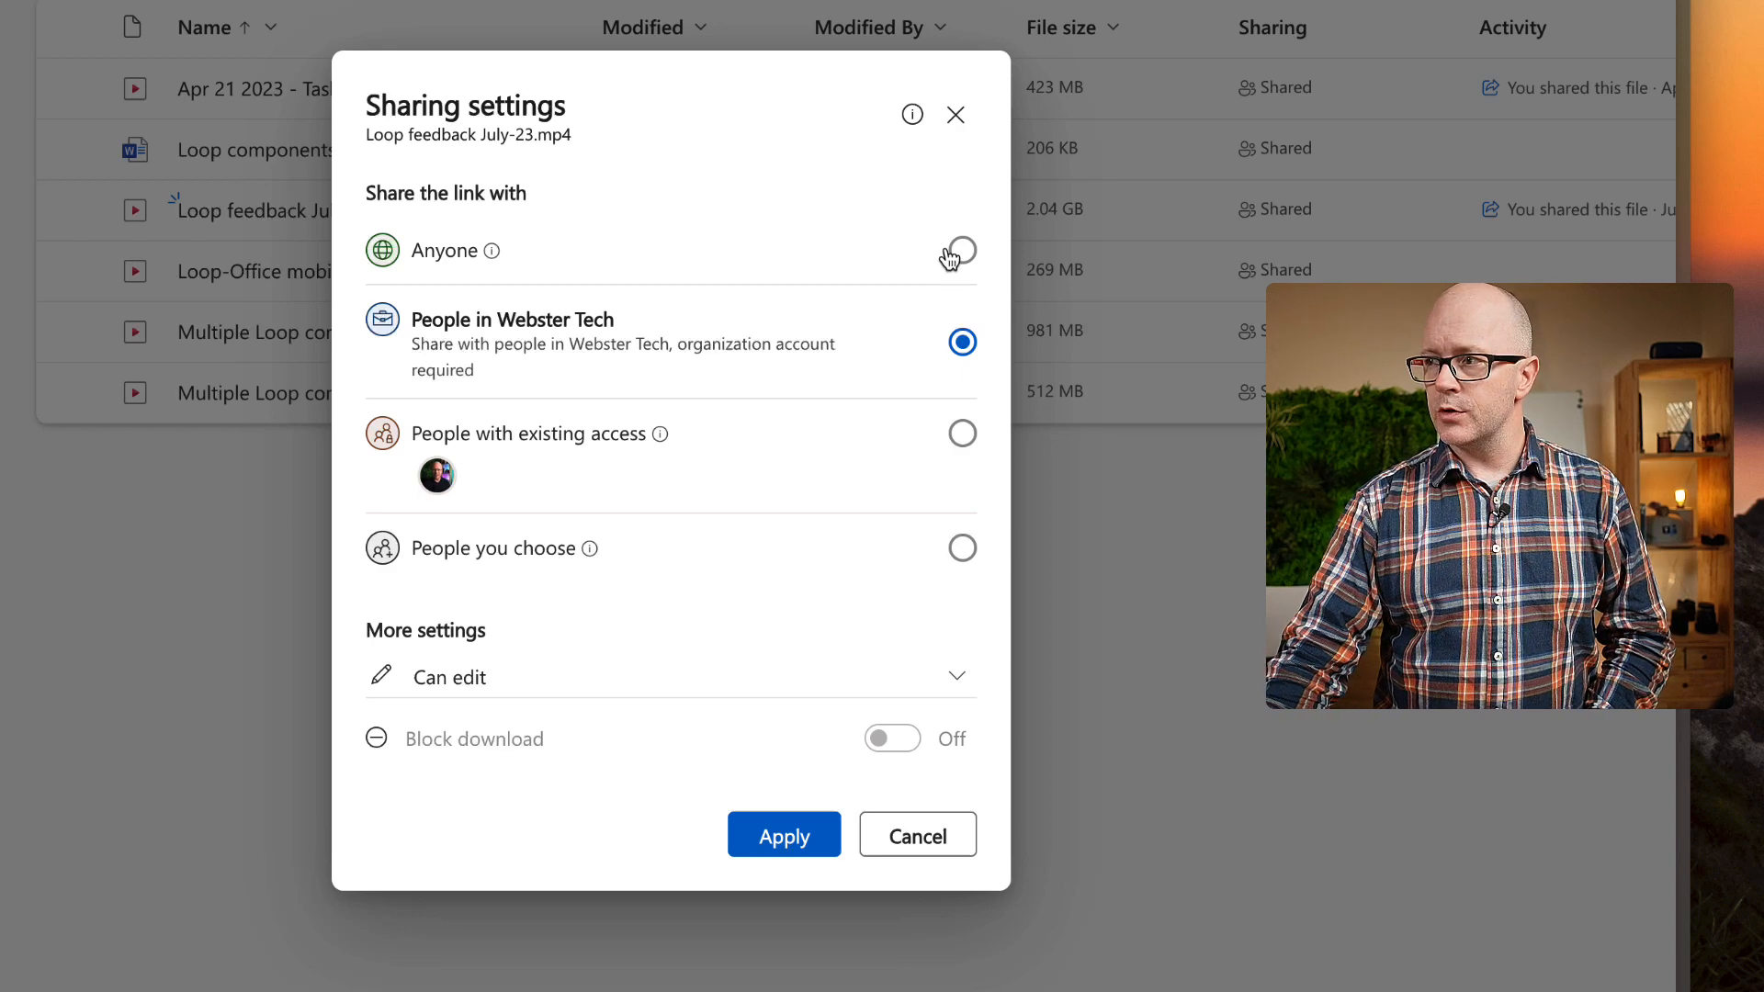
left_click(961, 250)
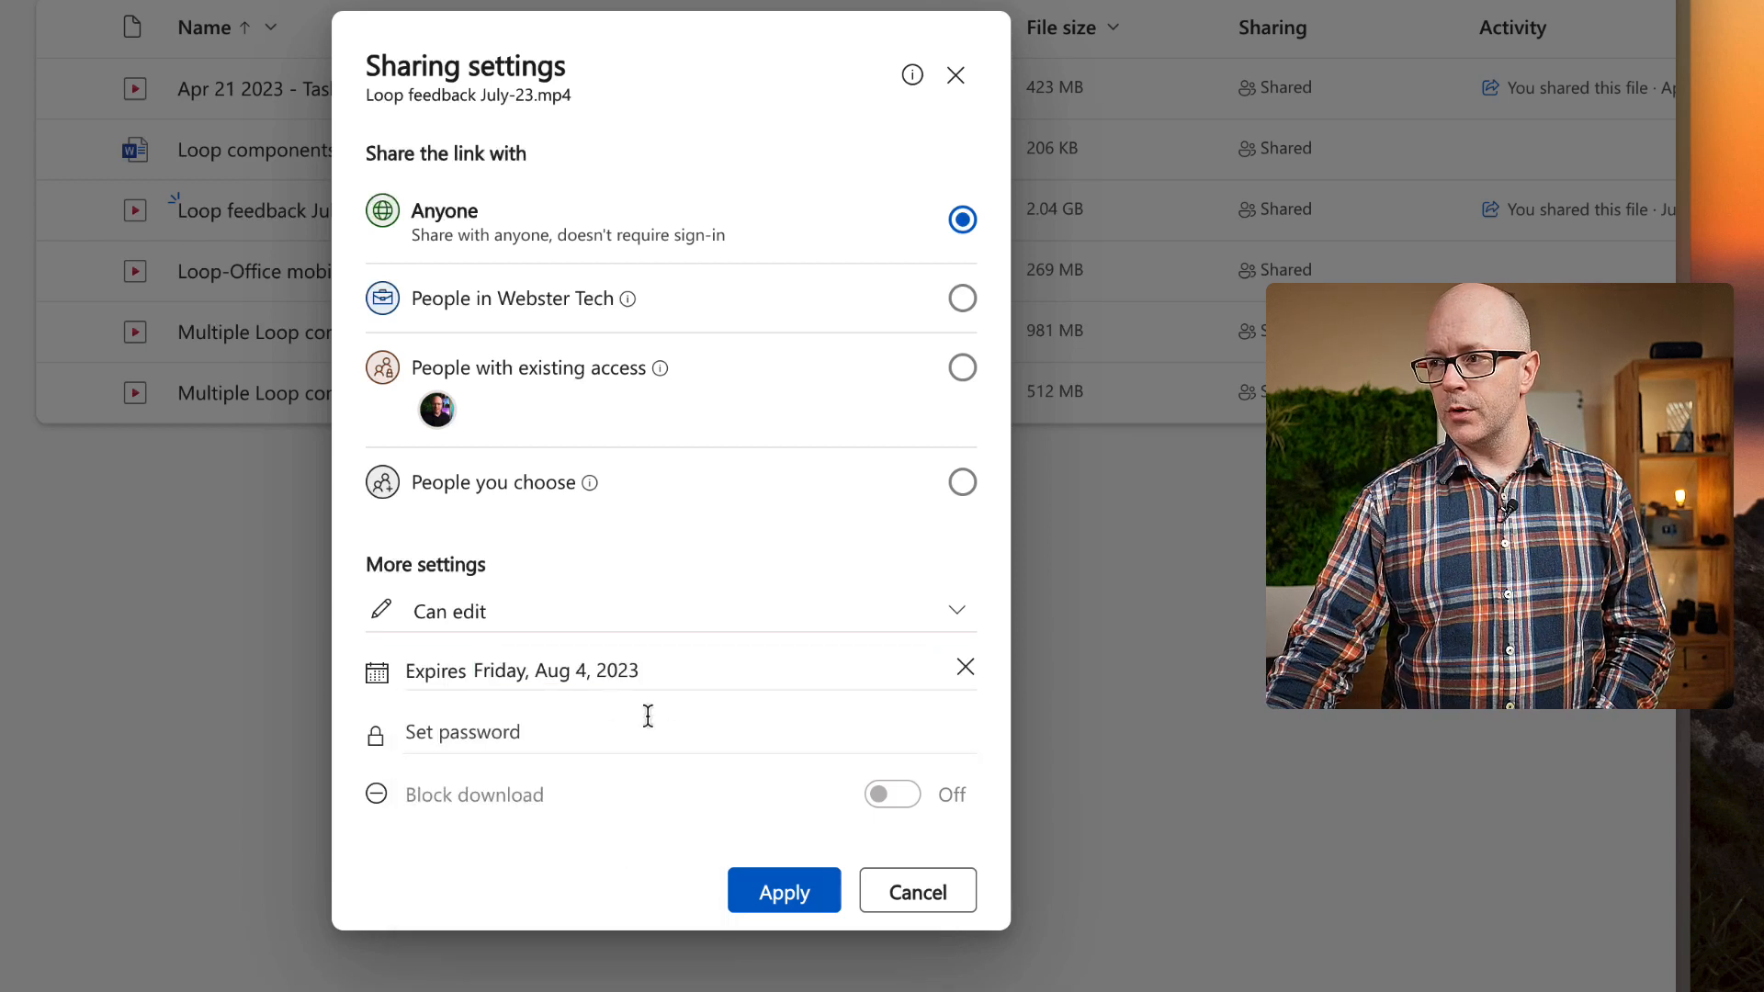
mouse_move(825, 934)
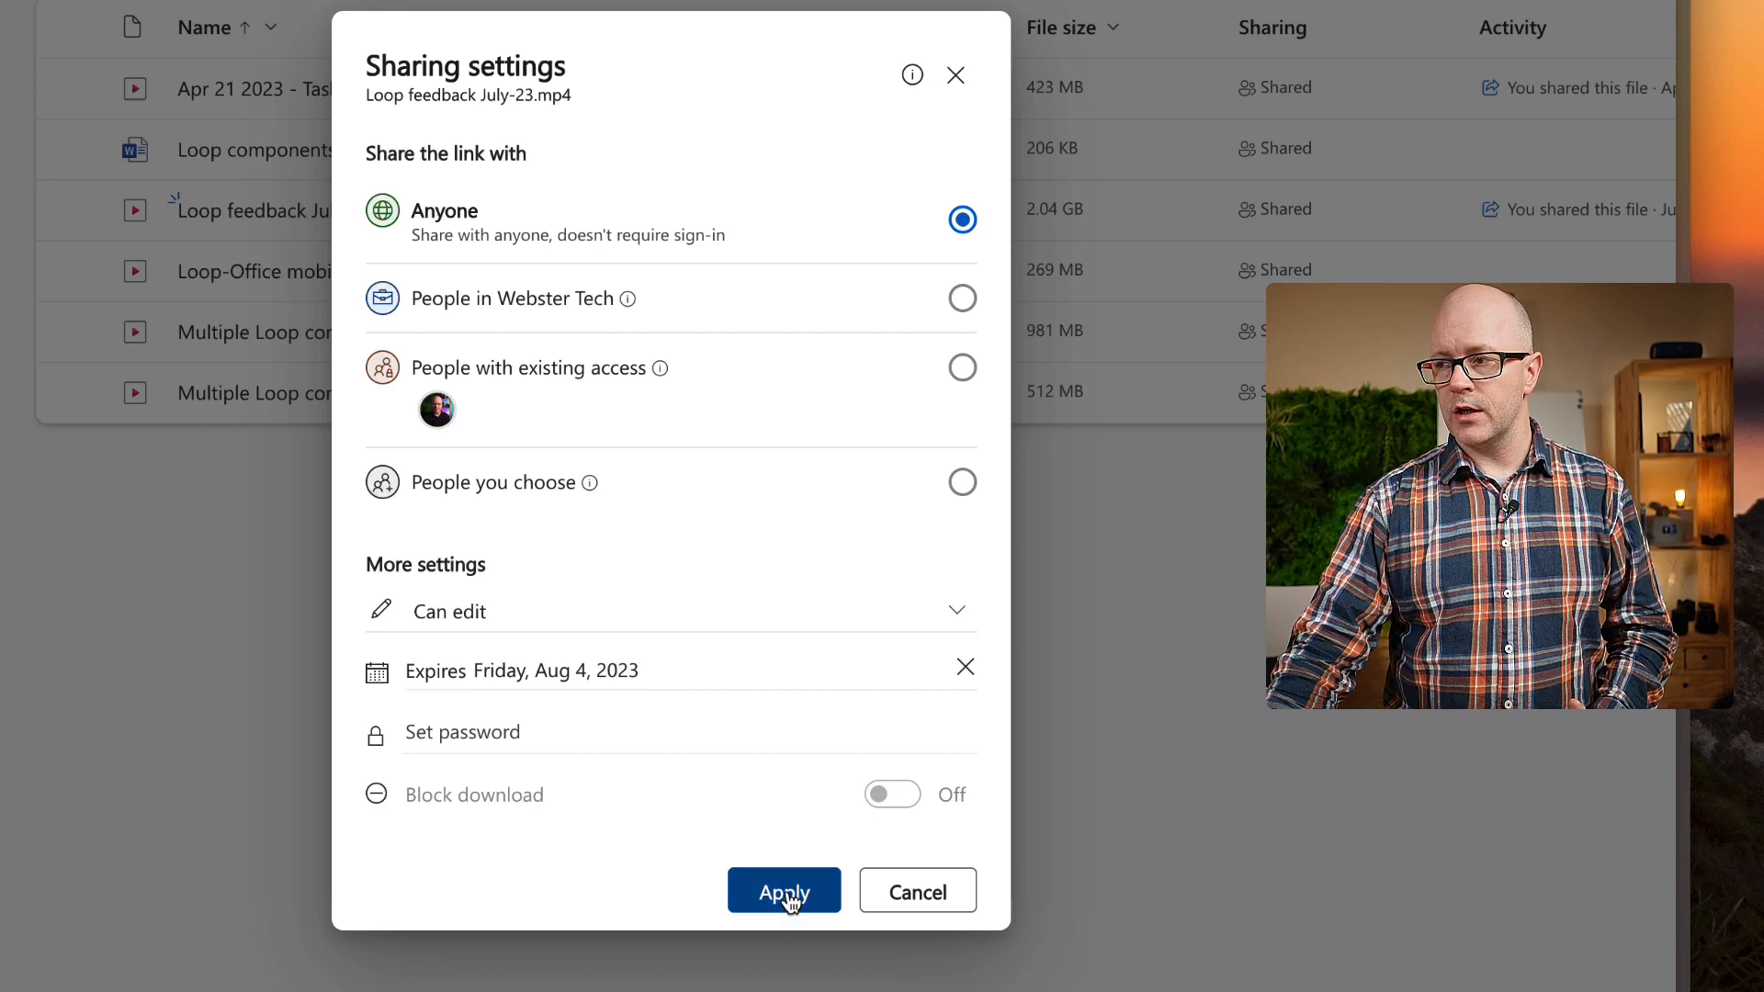
left_click(784, 891)
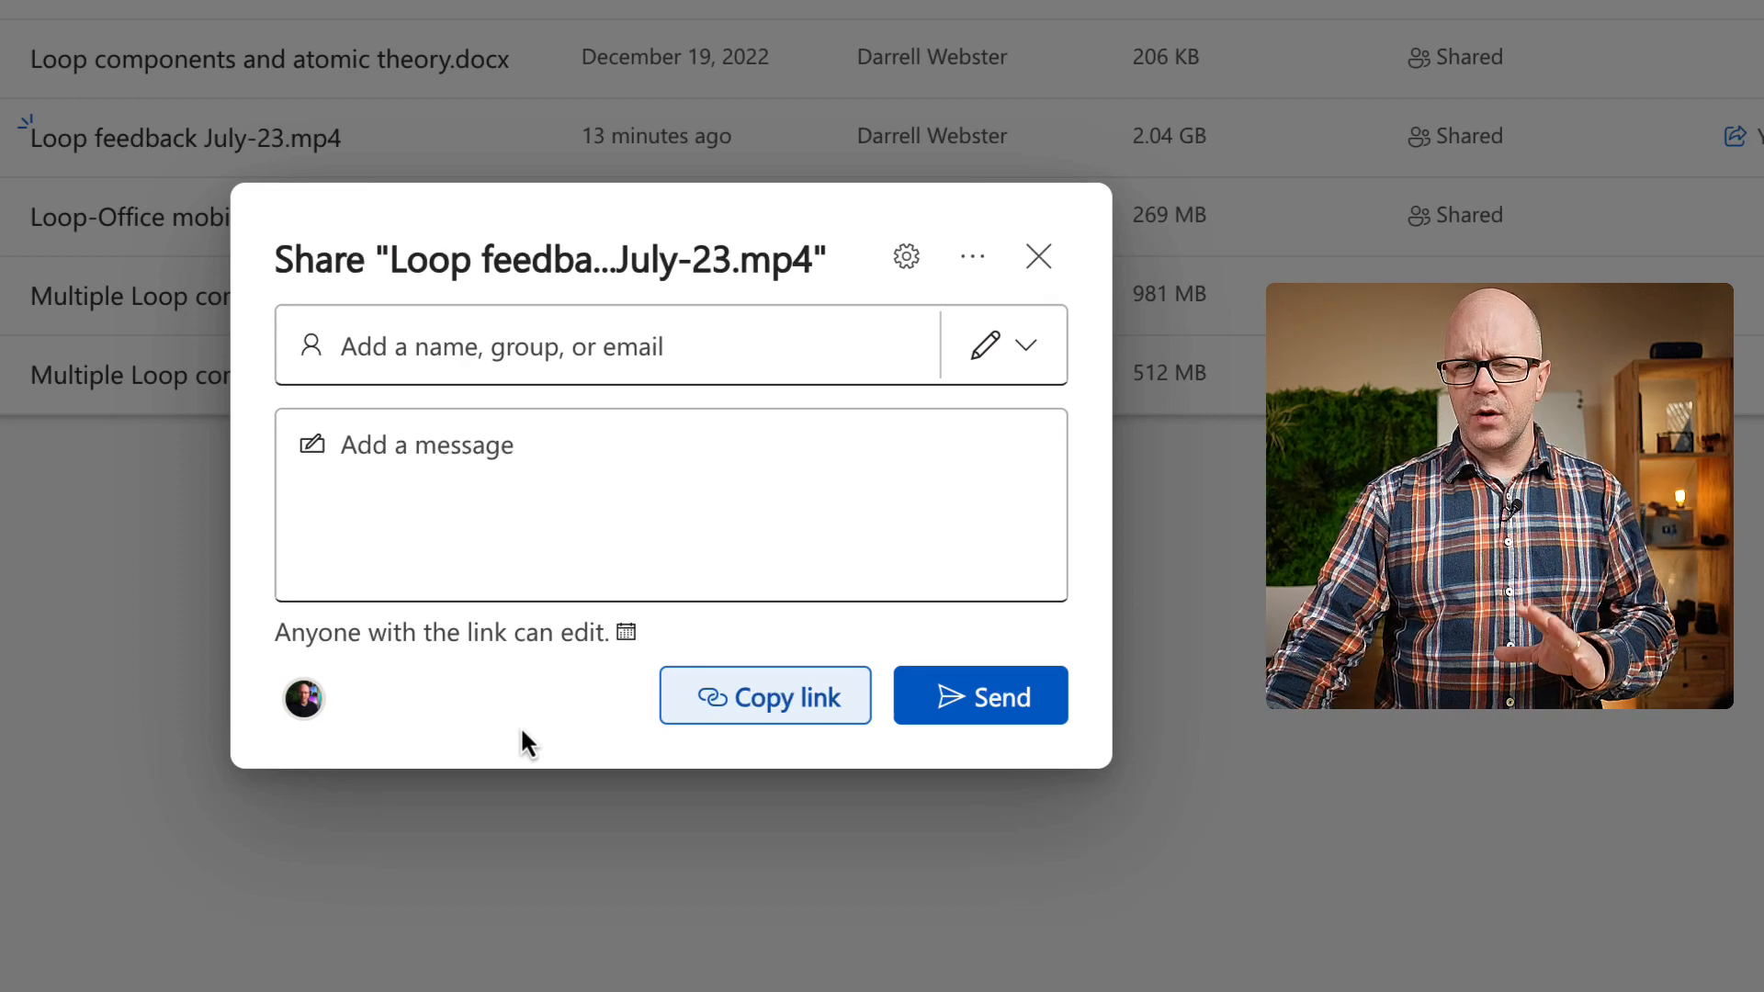
mouse_move(1101, 254)
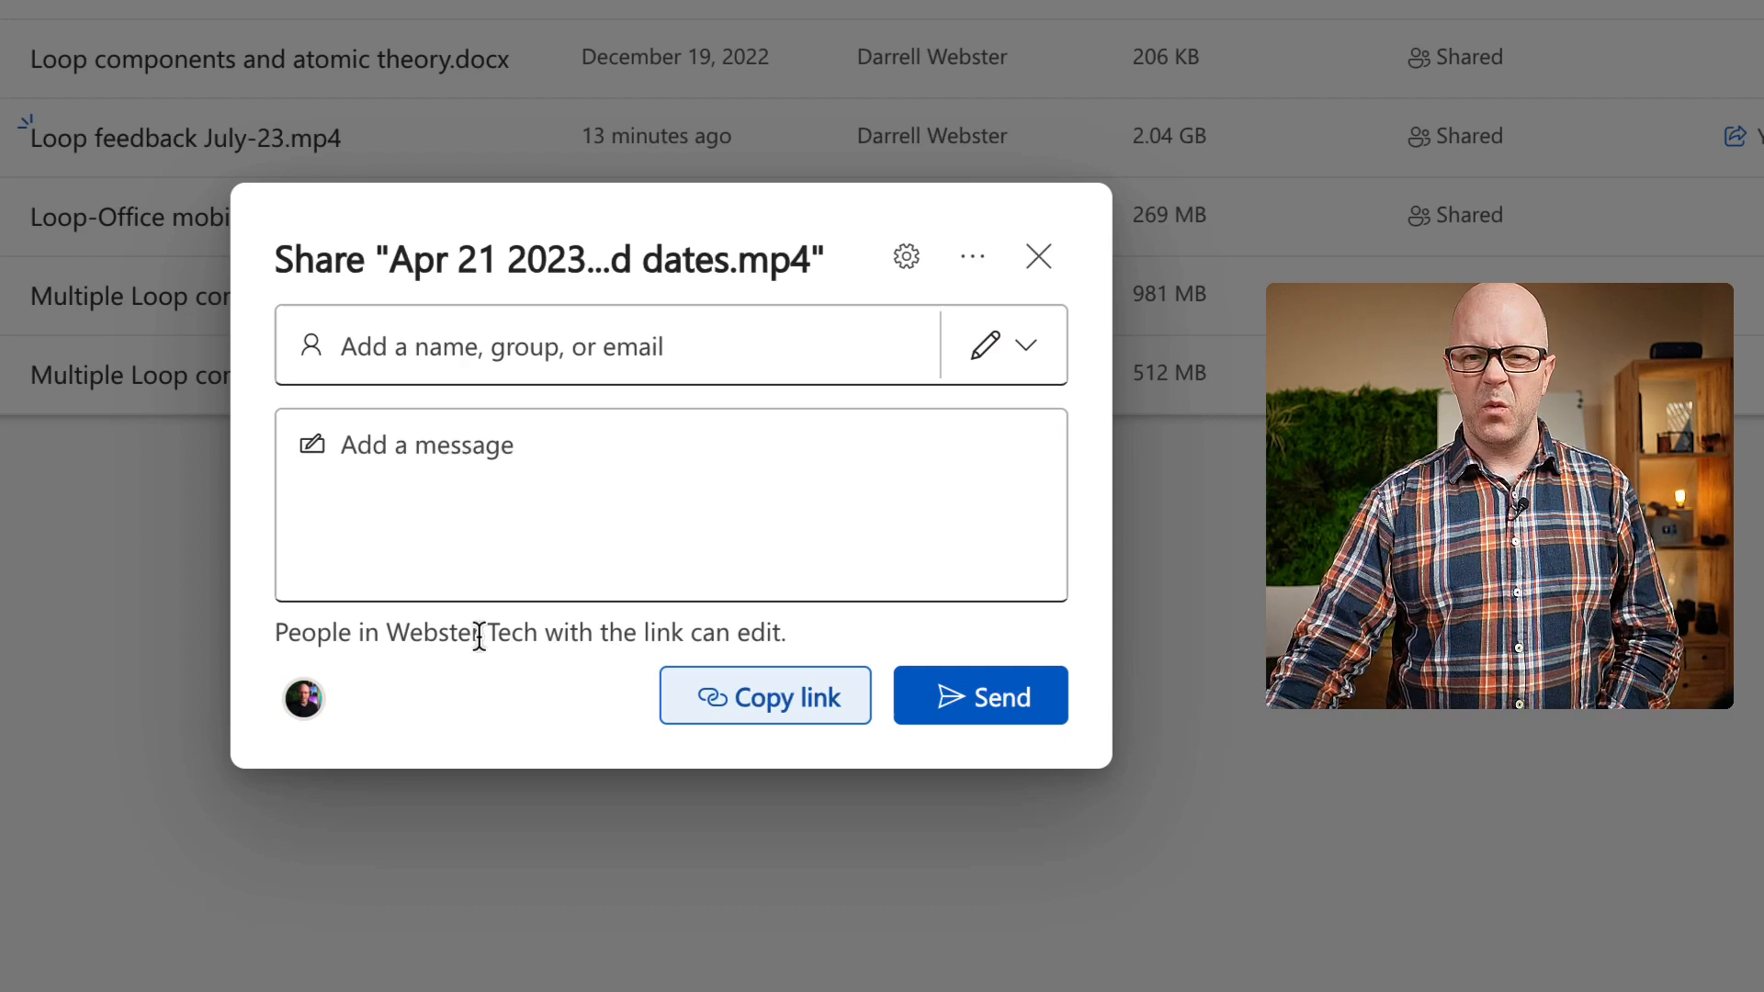
Step: Set the Apr 21 Task list video's link to Anyone with no expiry and apply it
left_click(906, 255)
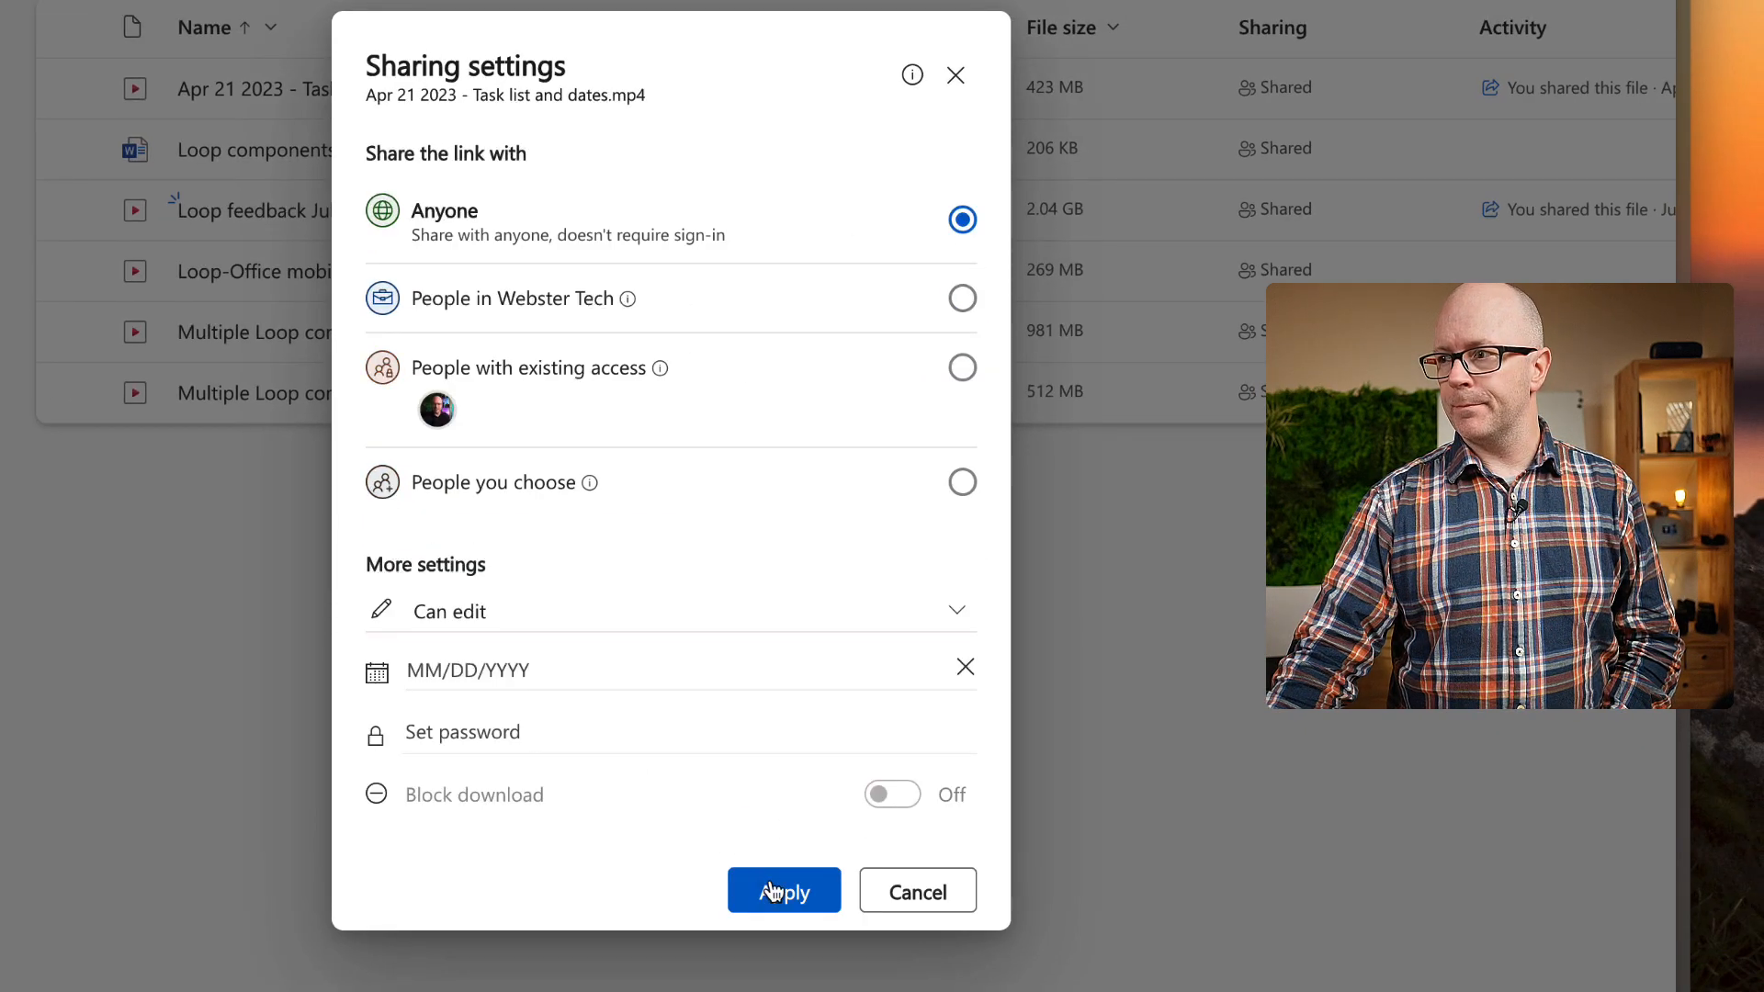
left_click(784, 892)
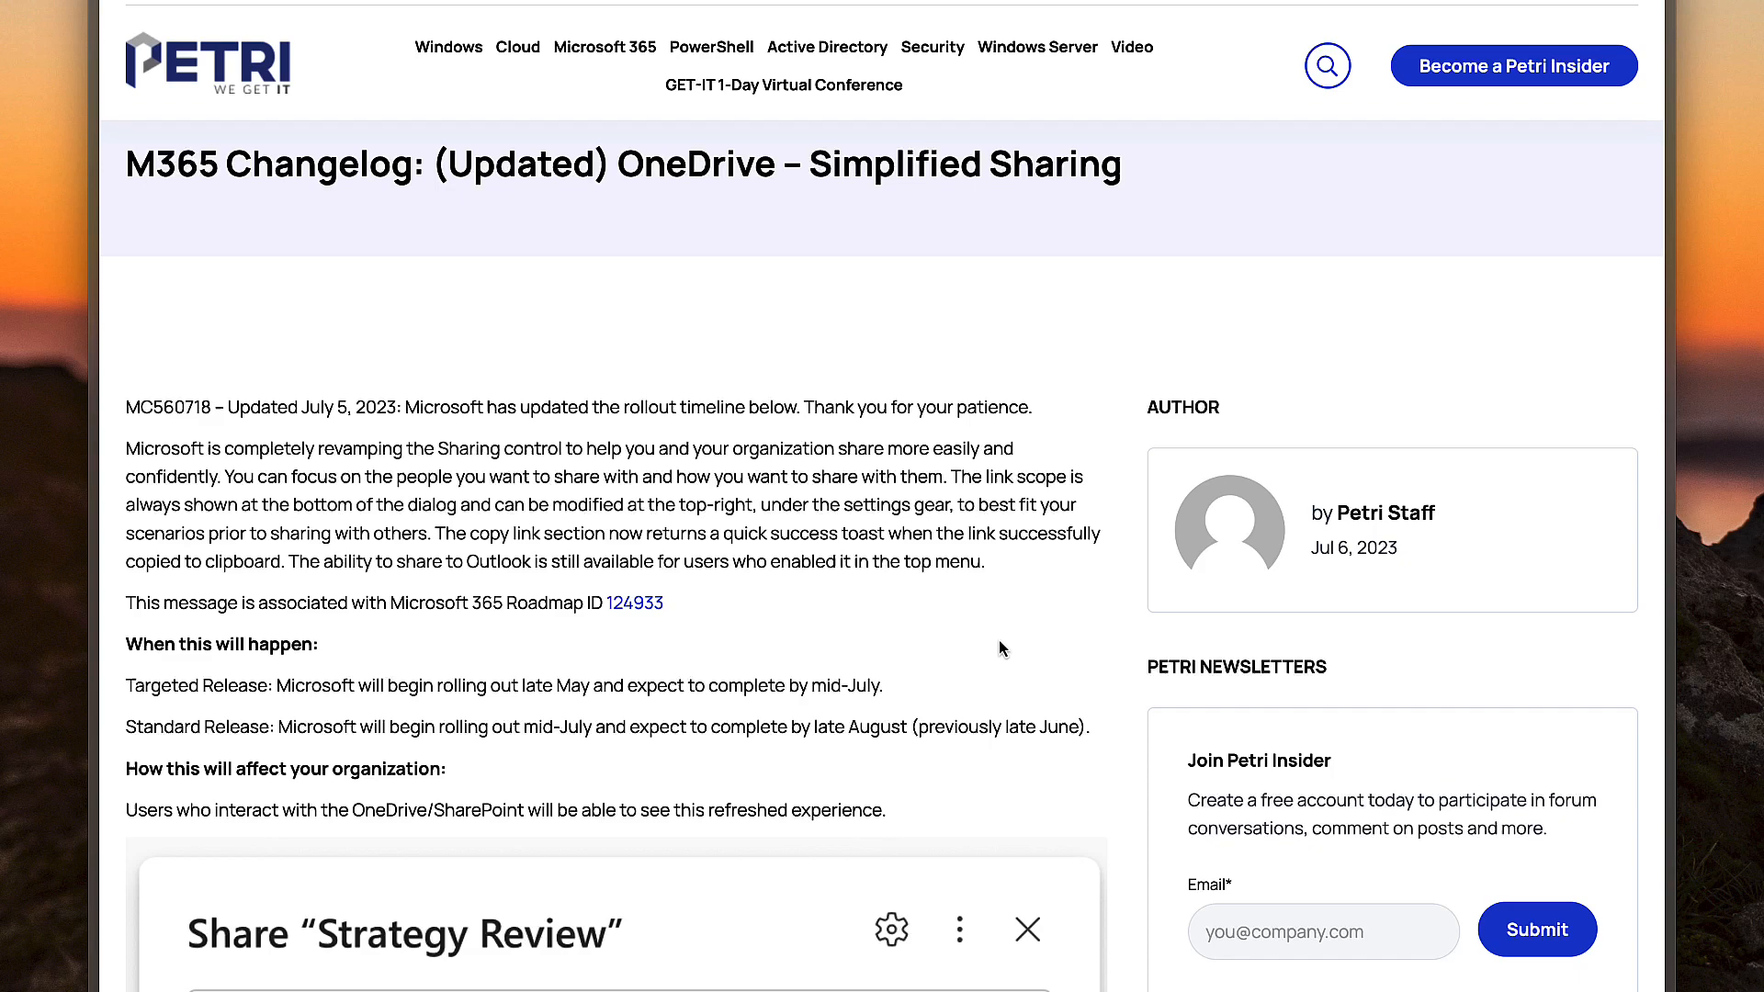
Step: Scroll the Petri article to the 'When this will happen' rollout timeline
scroll("down", 3)
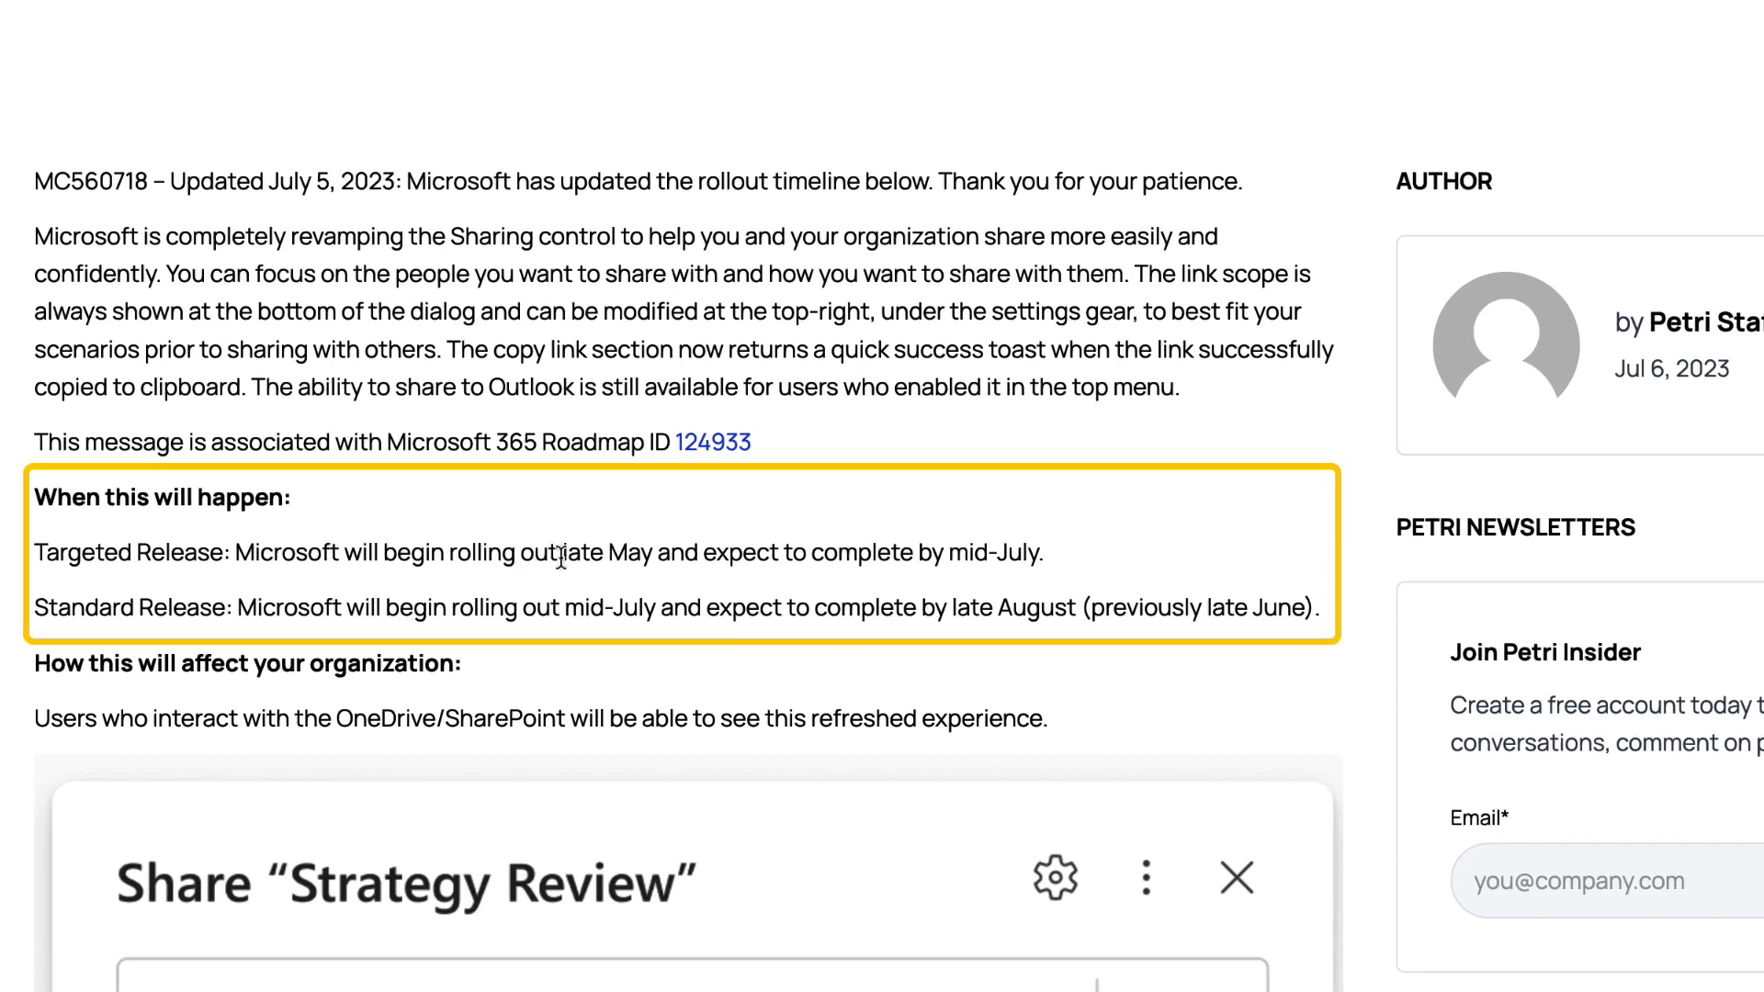
mouse_move(1069, 570)
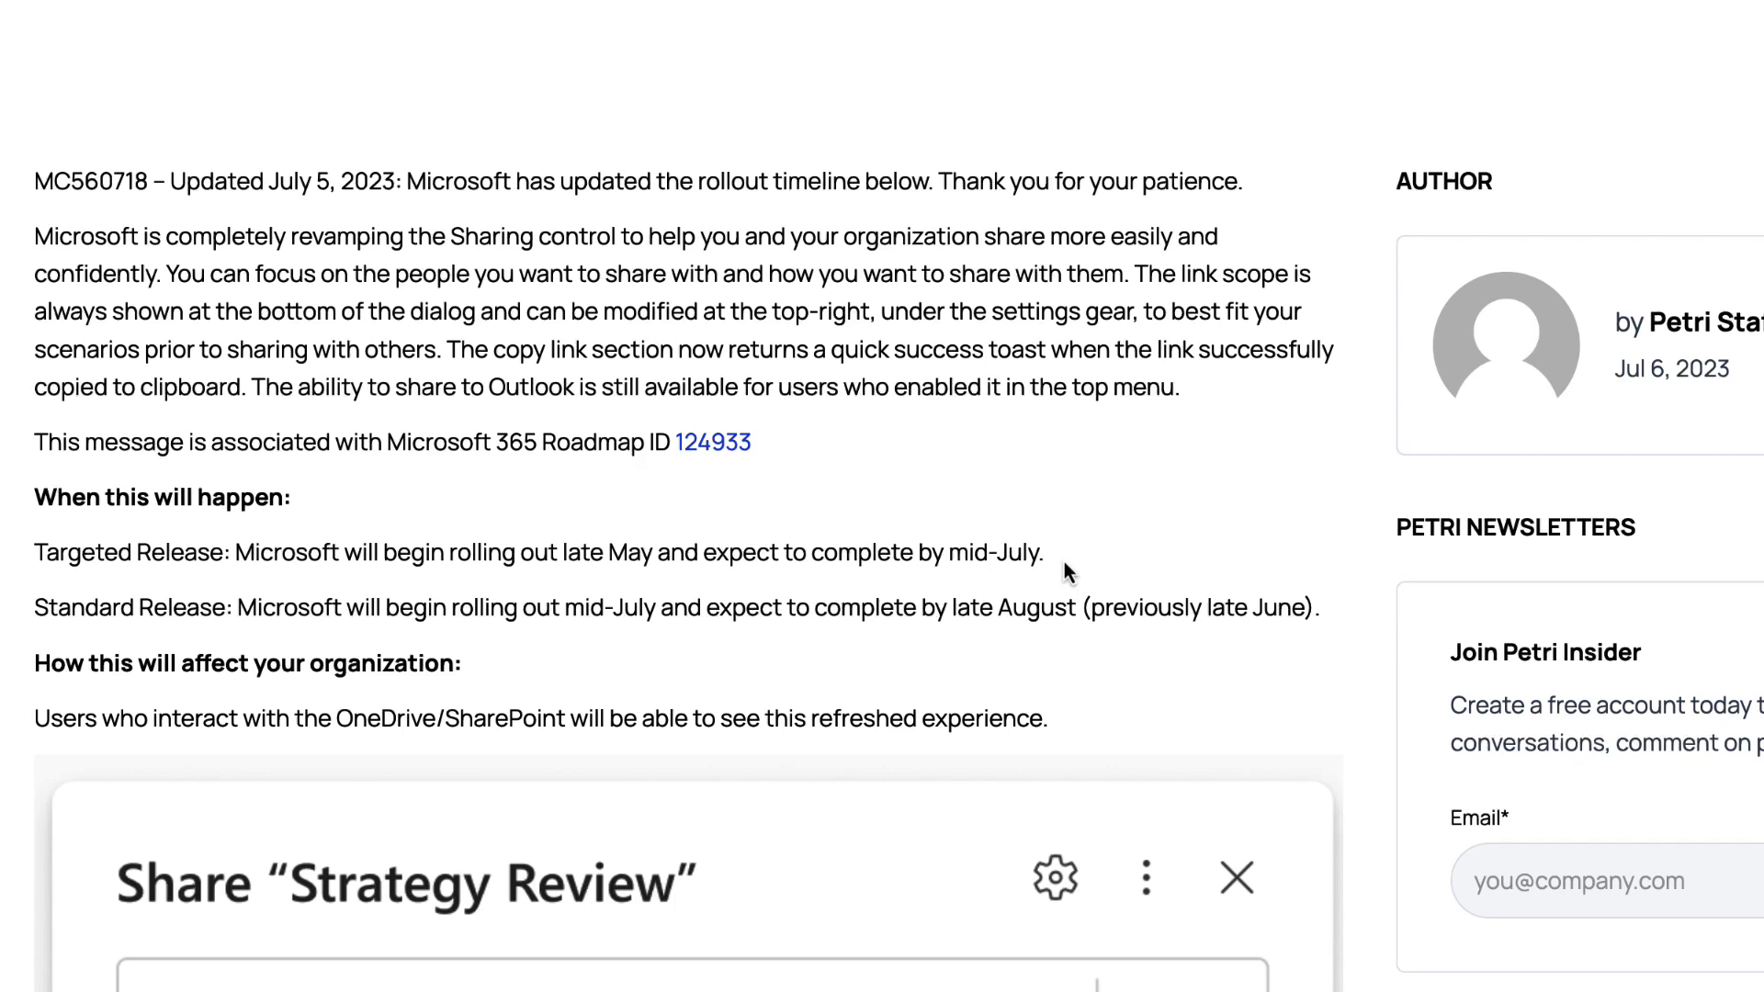
mouse_move(417, 604)
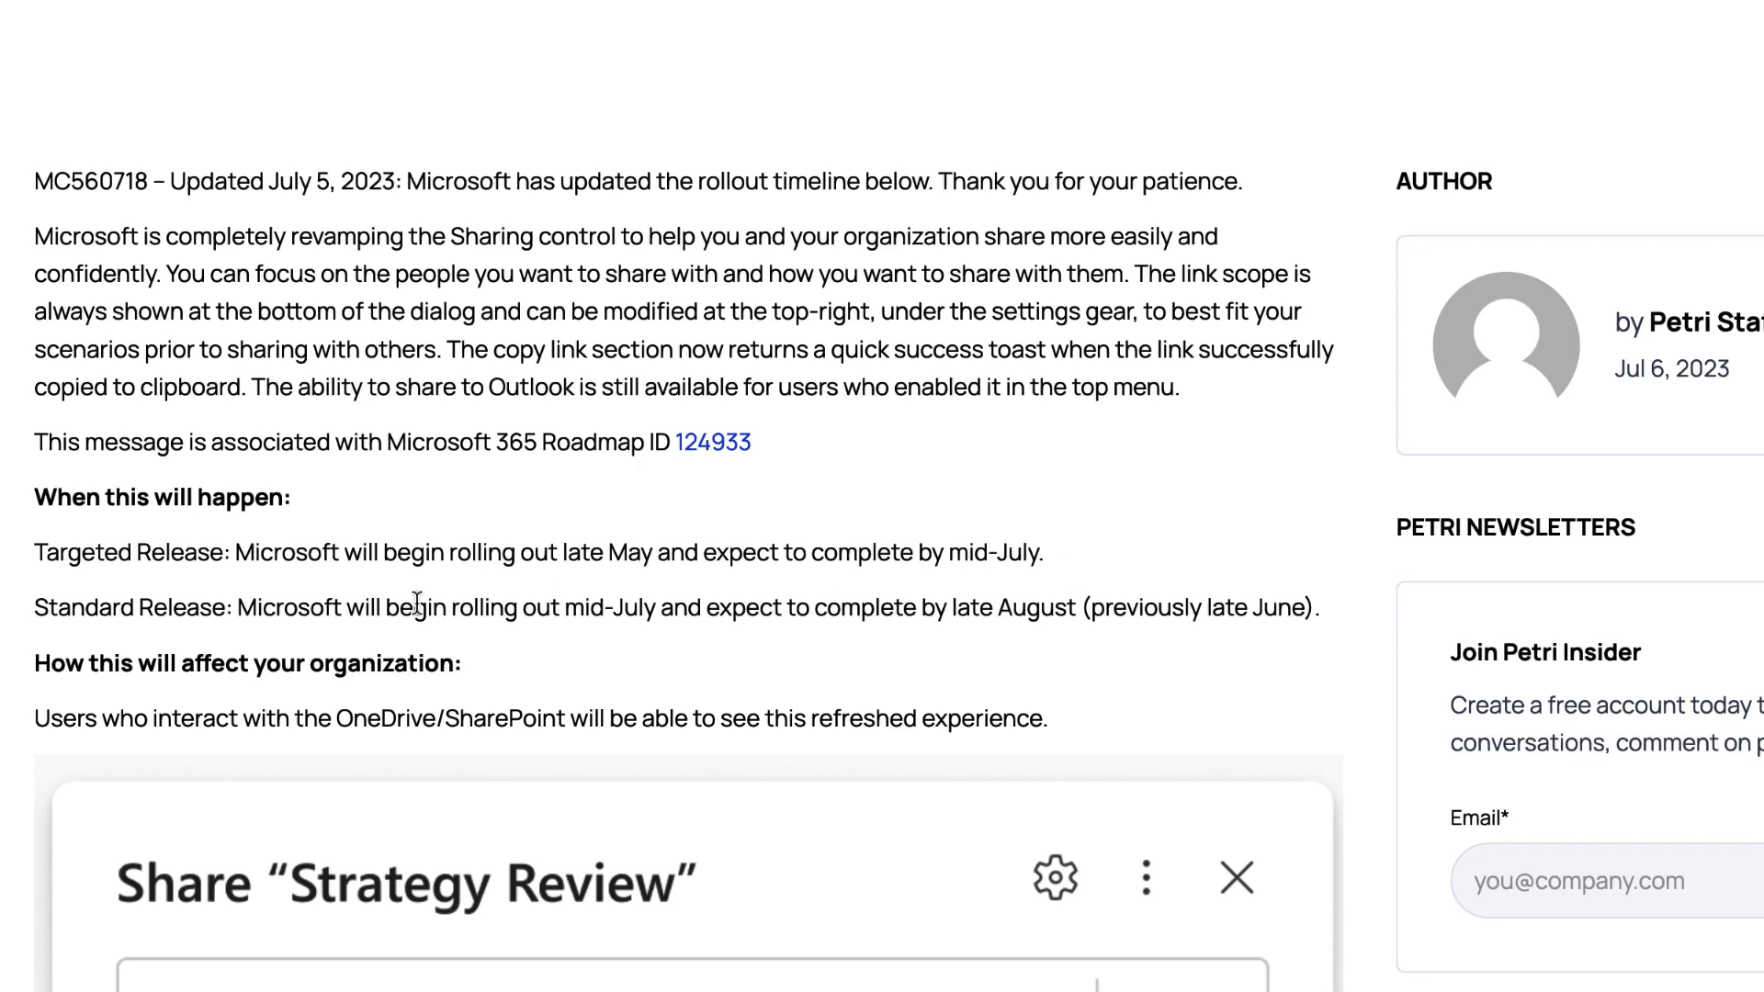
mouse_move(713, 637)
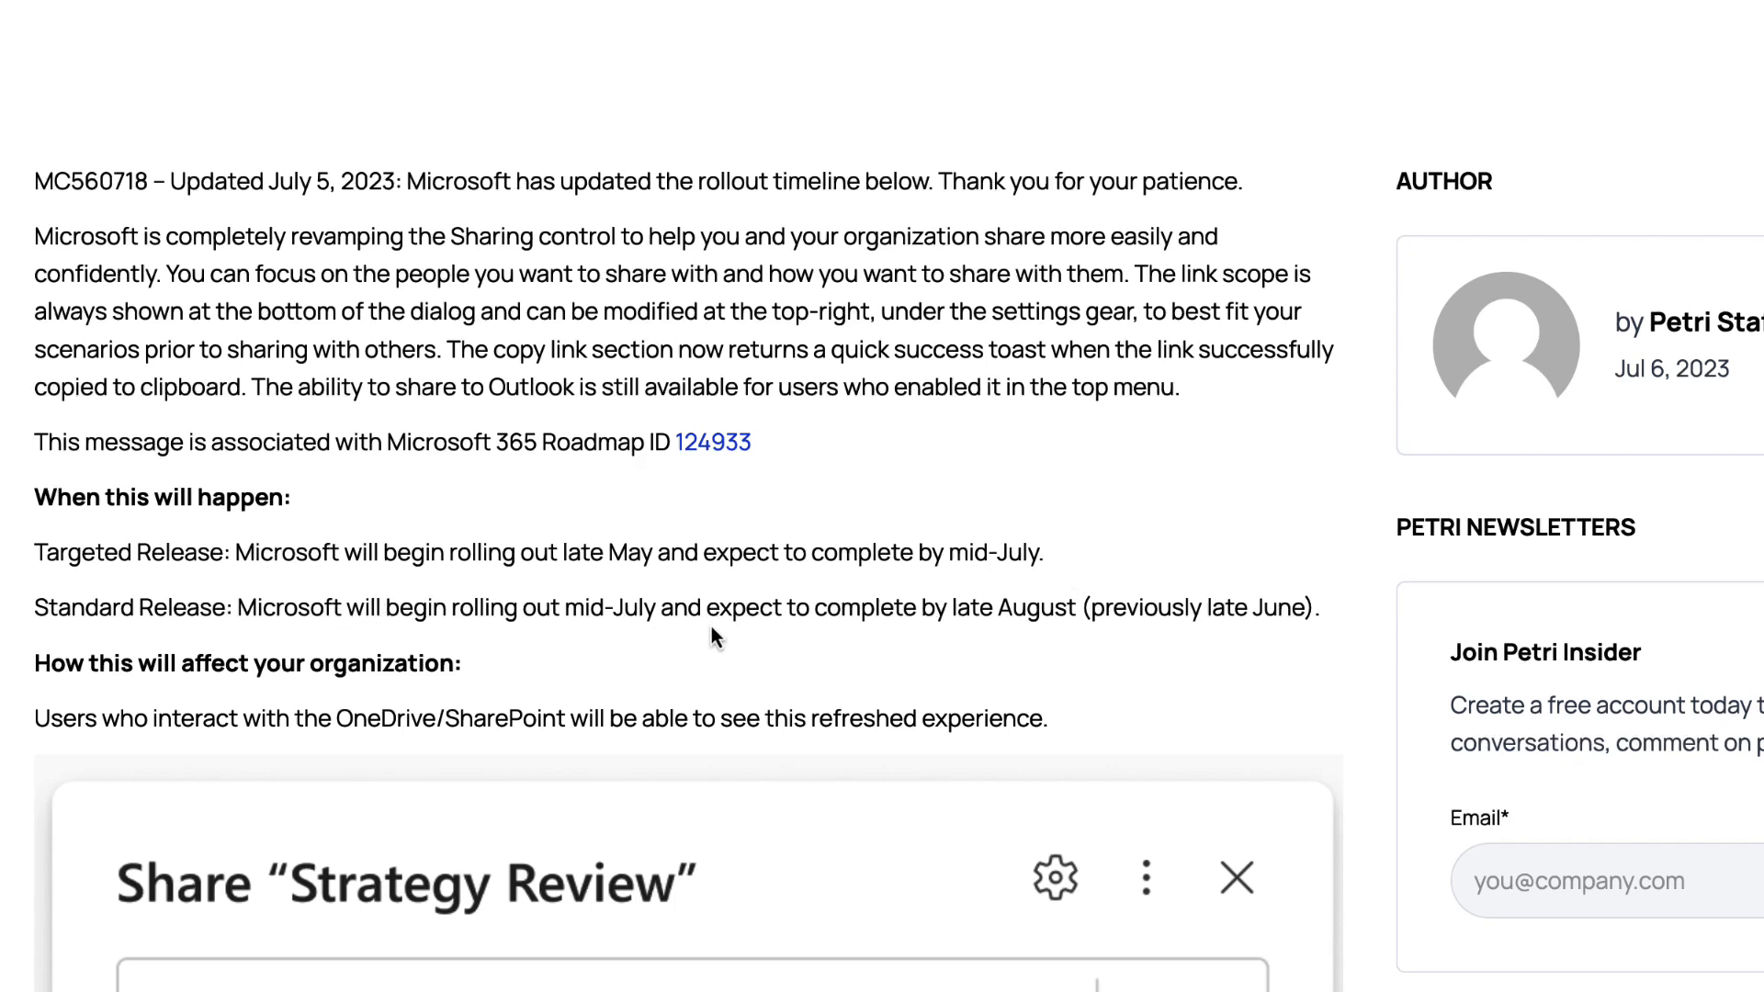